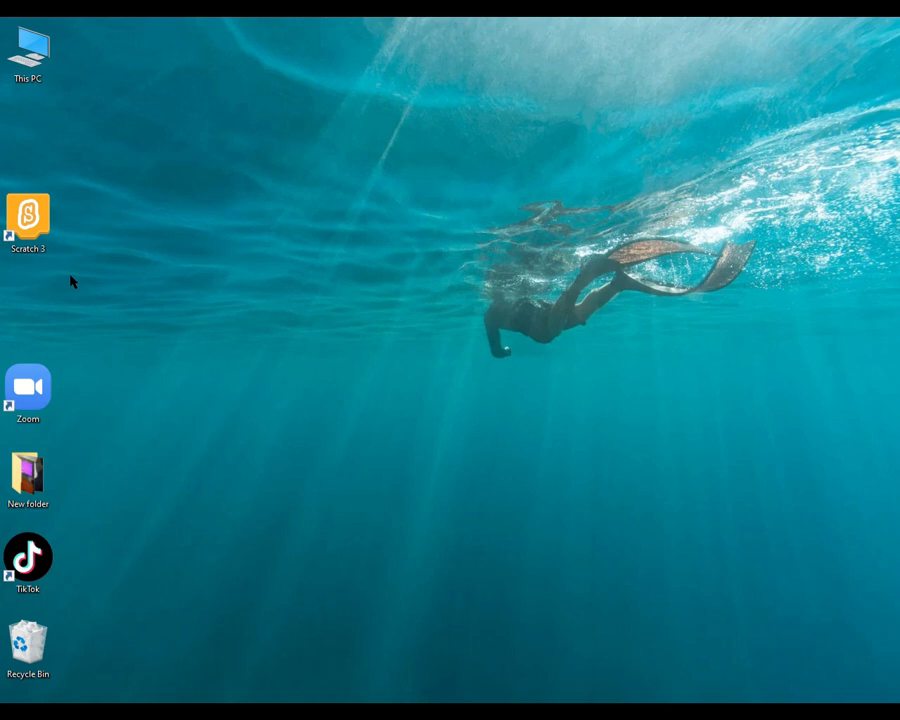
mouse_move(268, 402)
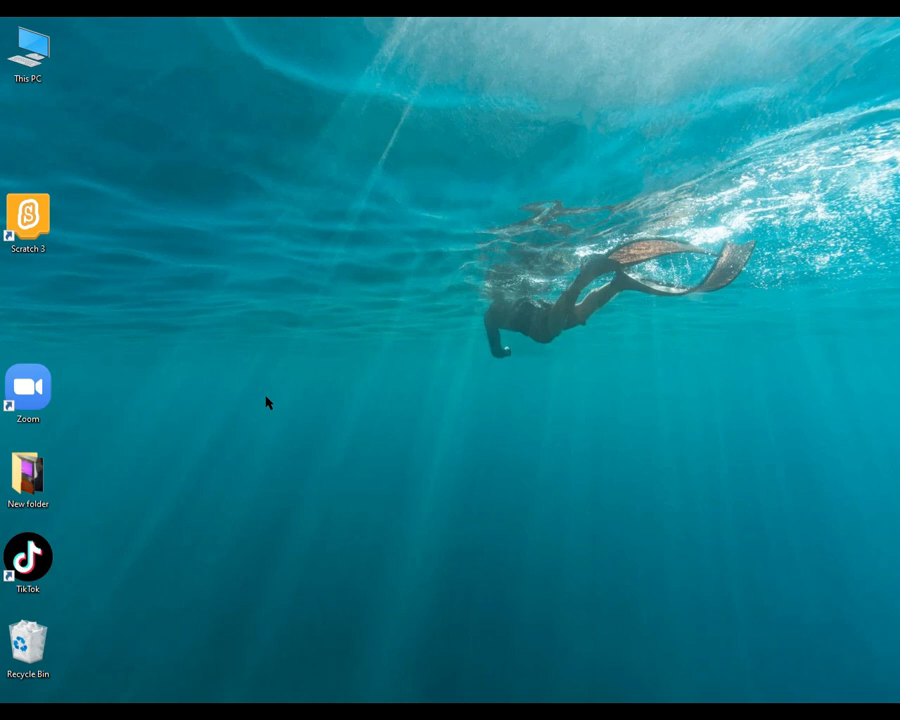
mouse_move(352, 410)
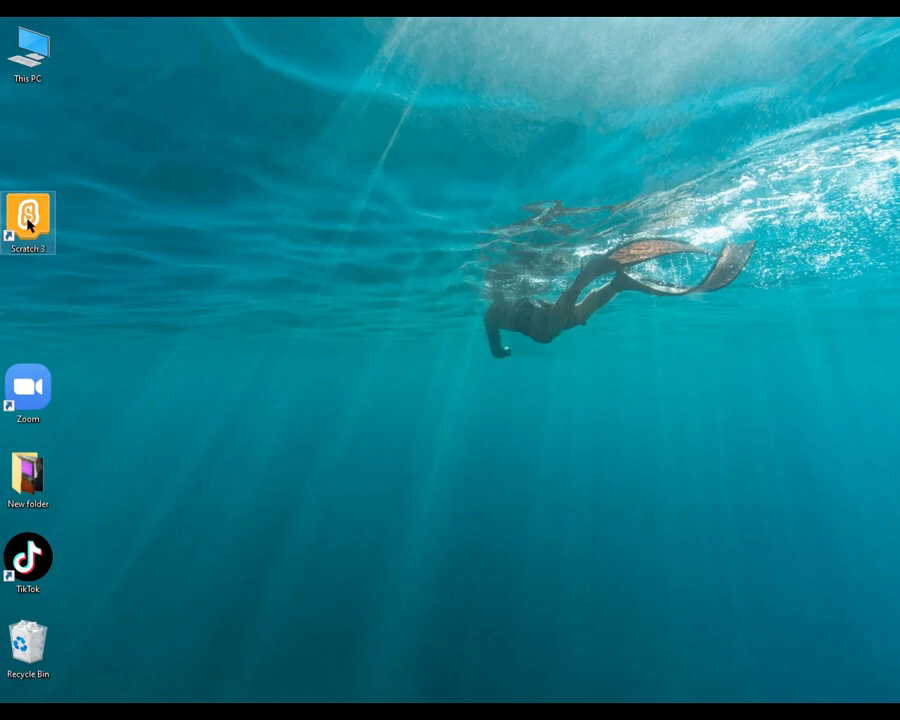
mouse_move(30, 220)
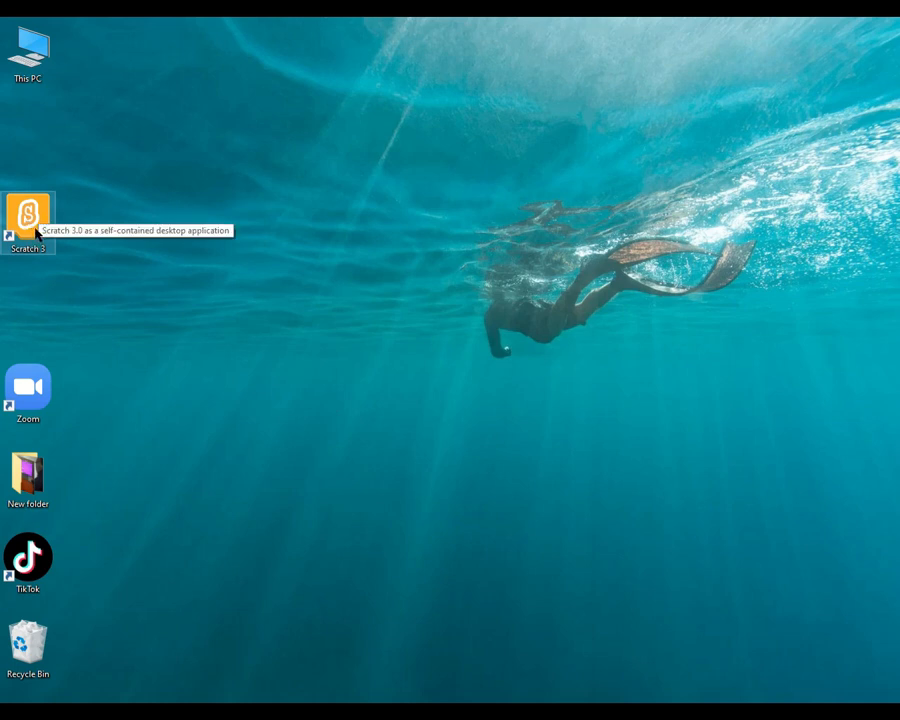
mouse_move(36, 228)
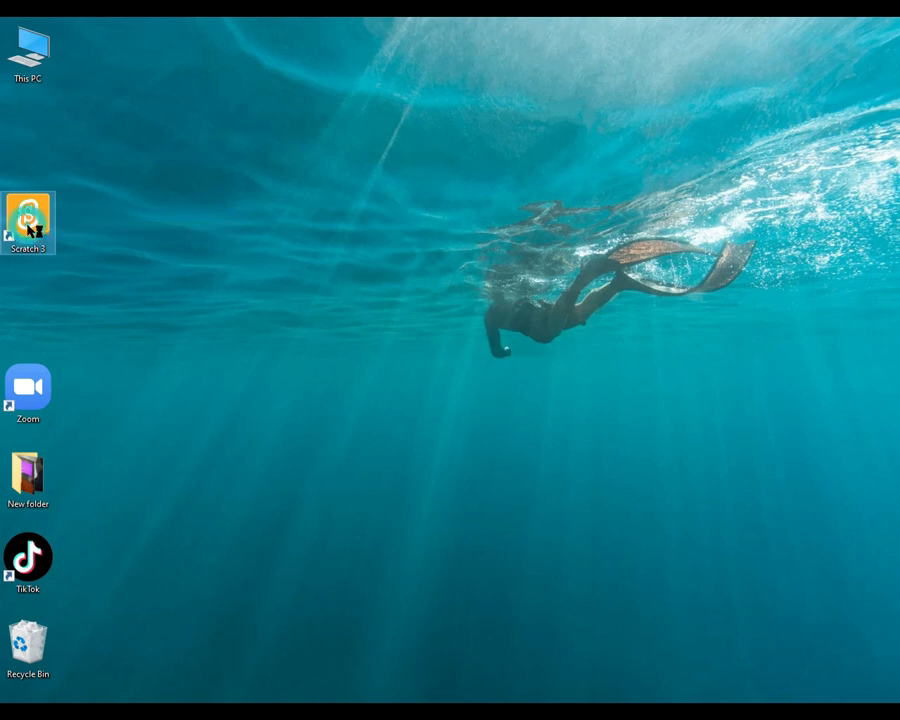
mouse_move(28, 218)
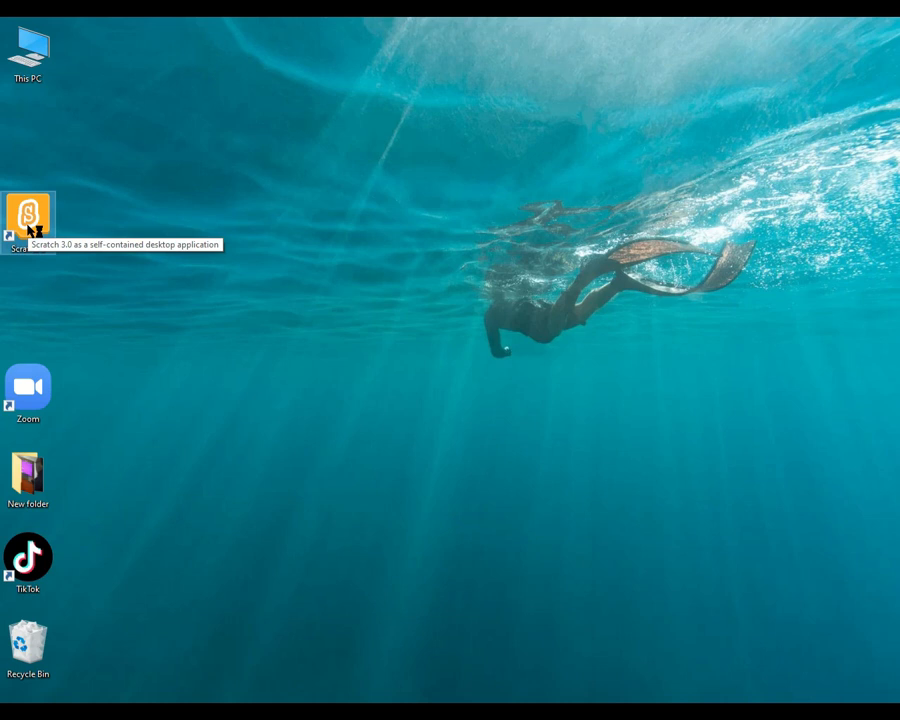
Launch Scratch with a new project and drag the cat sprite left and down to about x -17, y -23.
double_click(28, 212)
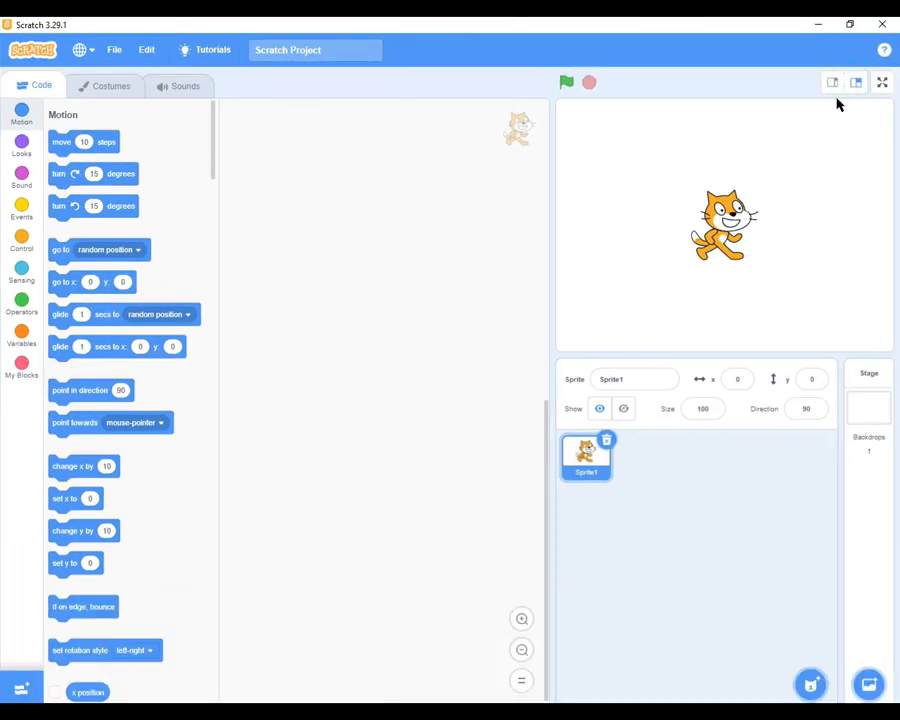
mouse_move(756, 260)
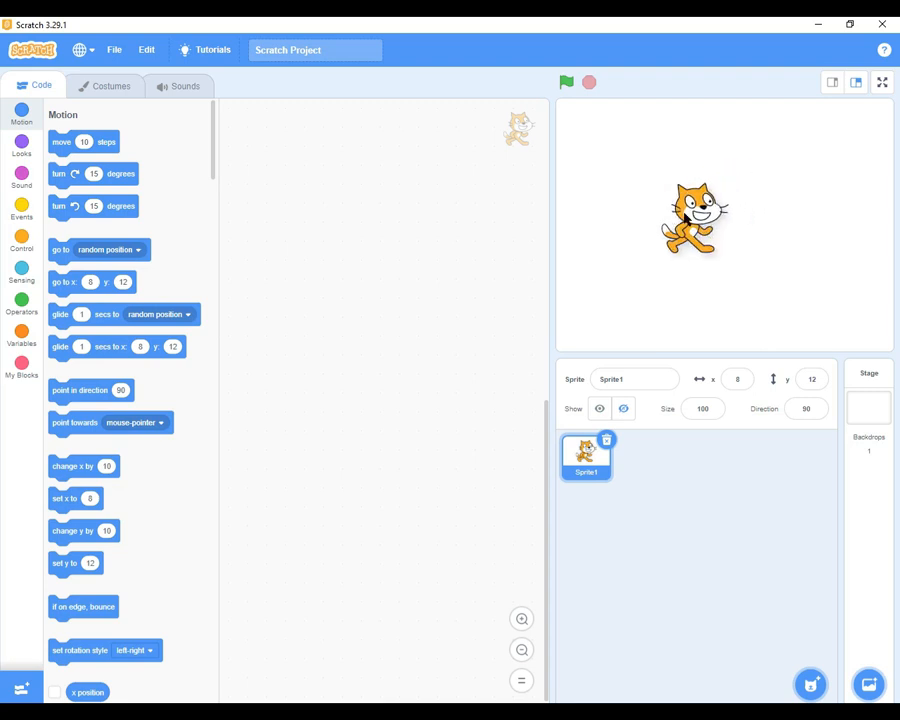
left_click_drag(696, 218, 704, 228)
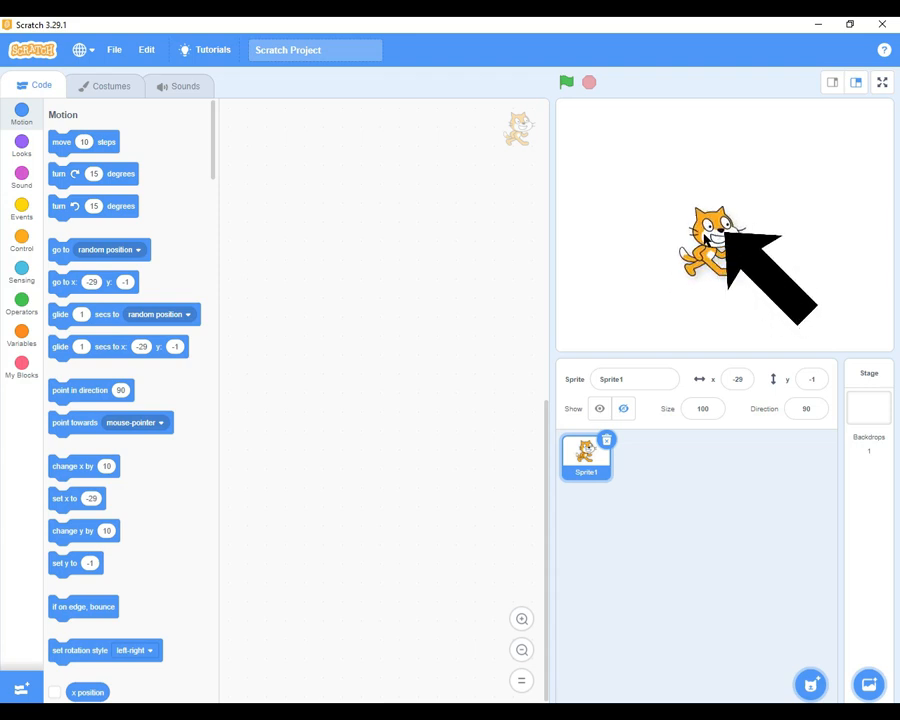
left_click_drag(710, 236, 696, 258)
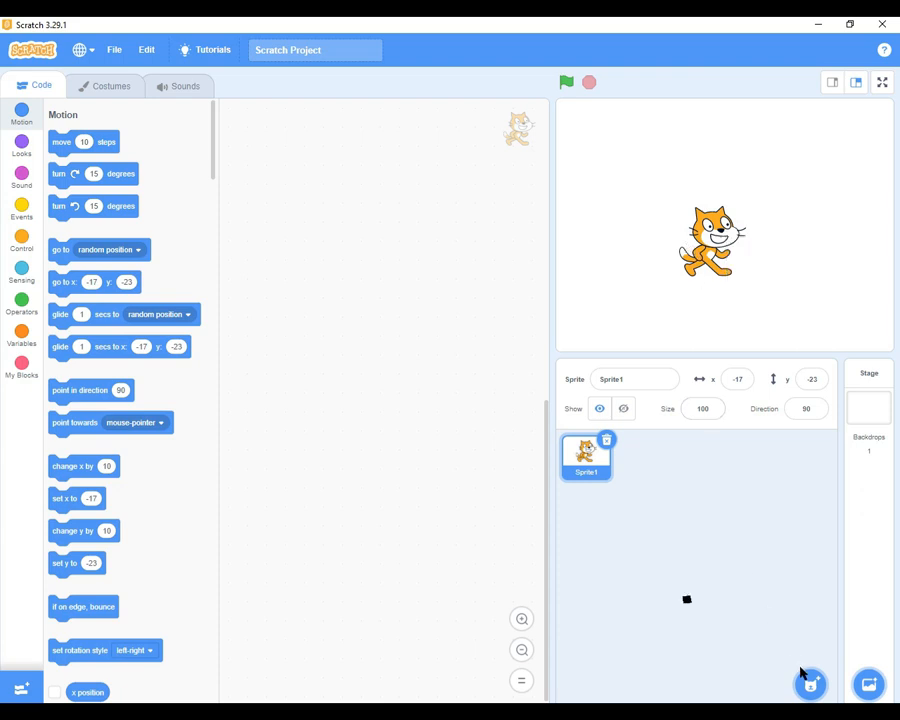
left_click(810, 684)
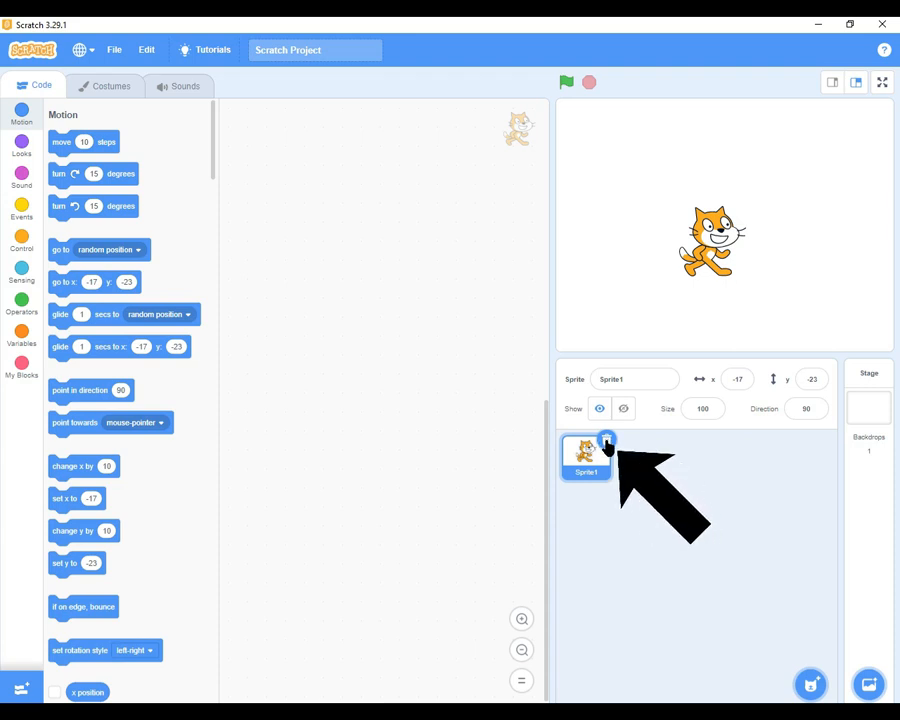
Bring up the sprite library and browse the Animals and People categories.
left_click(868, 404)
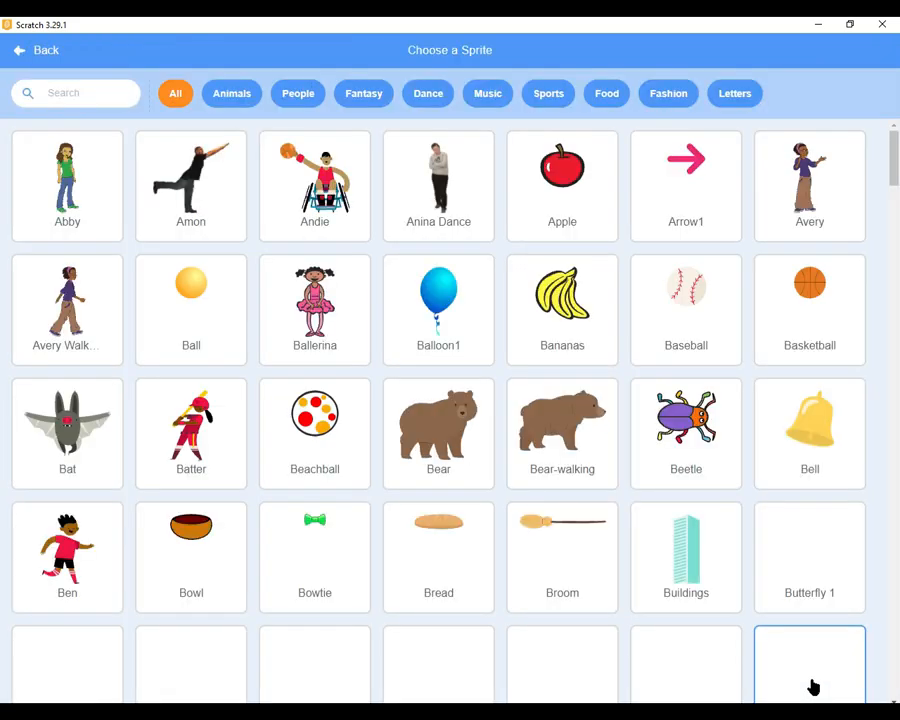
scroll("down", 3)
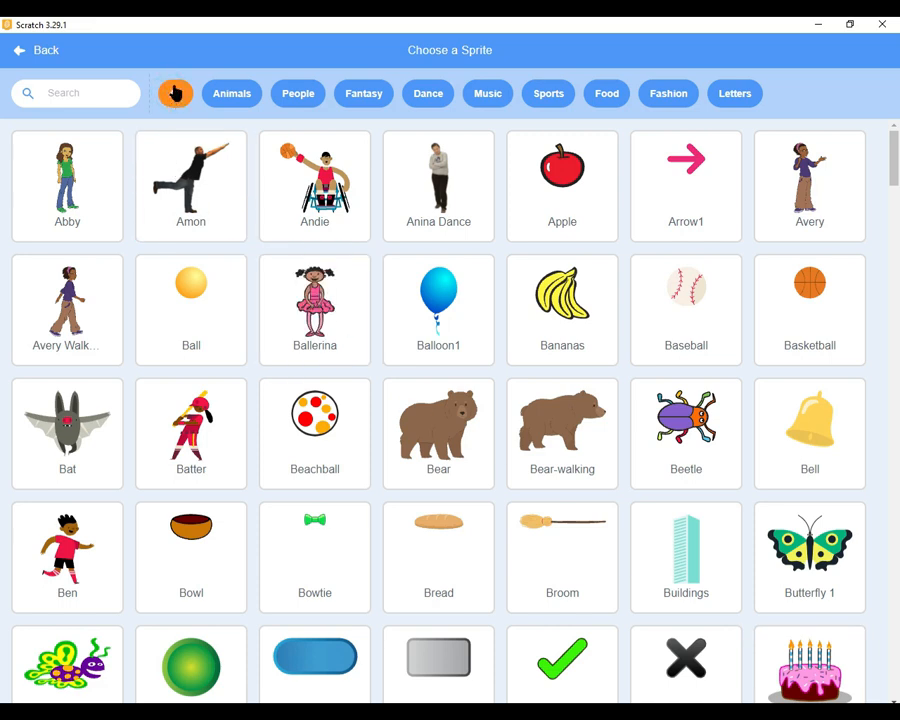
left_click(232, 94)
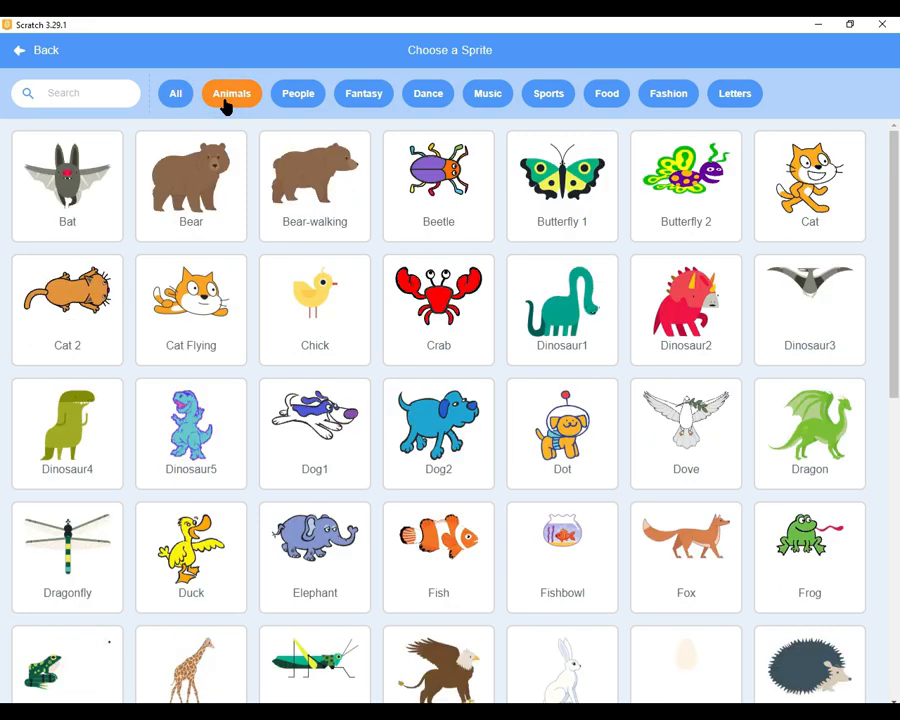
mouse_move(230, 104)
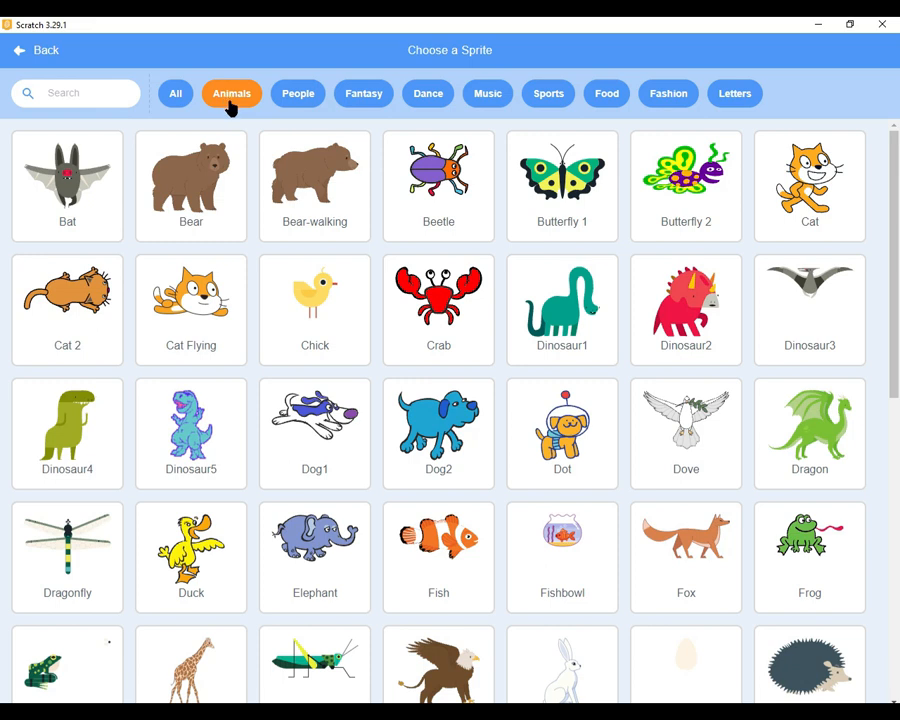
left_click(438, 432)
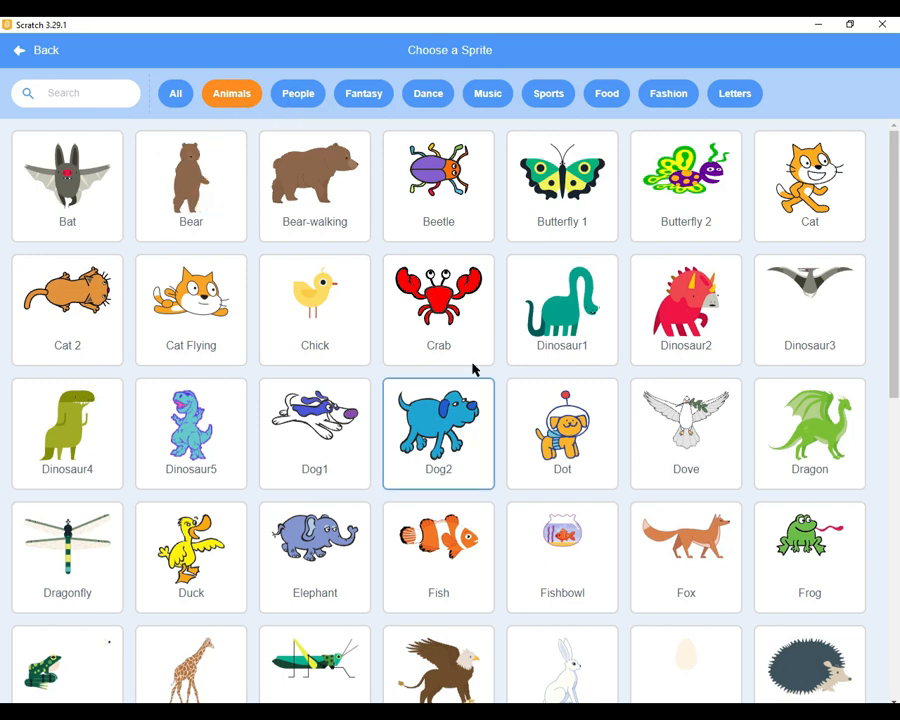
left_click(296, 94)
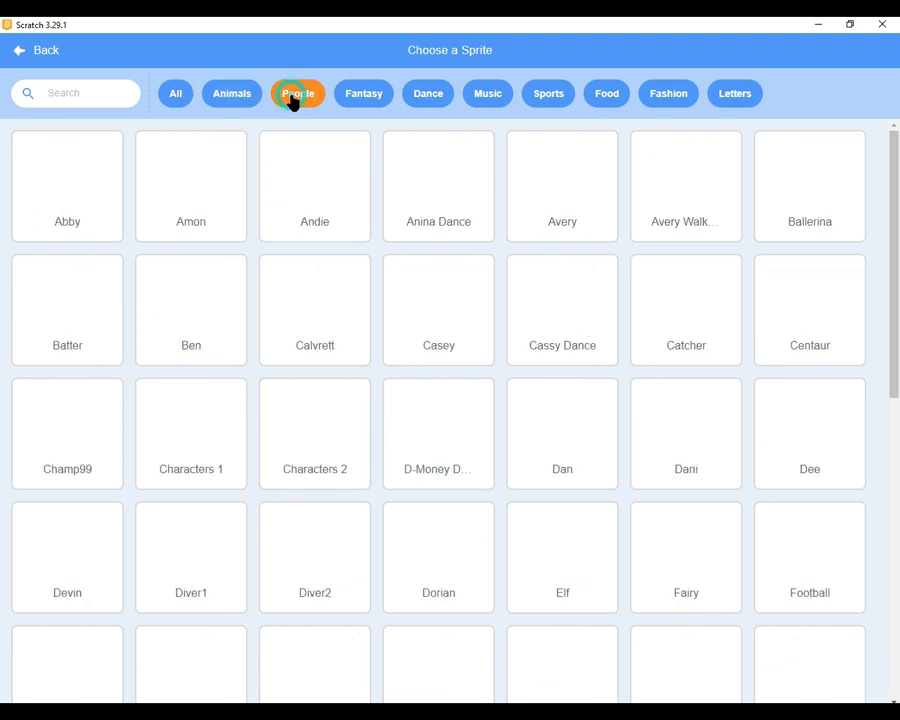
left_click(296, 94)
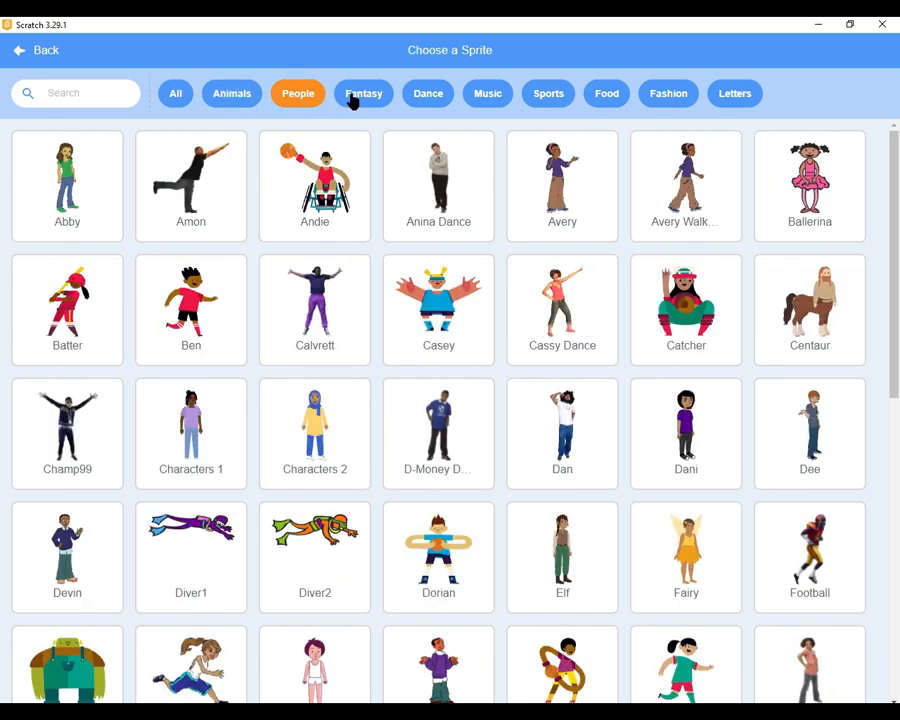
Browse the Fantasy, Dance, Music, Fashion and Letters categories, then return to All sprites.
left_click(364, 94)
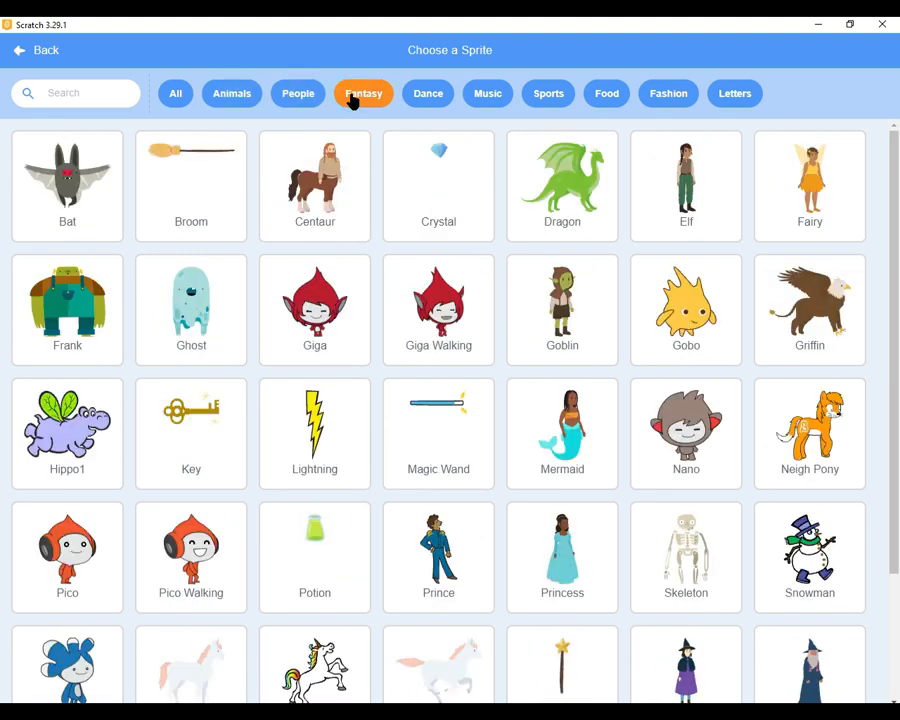
left_click(428, 94)
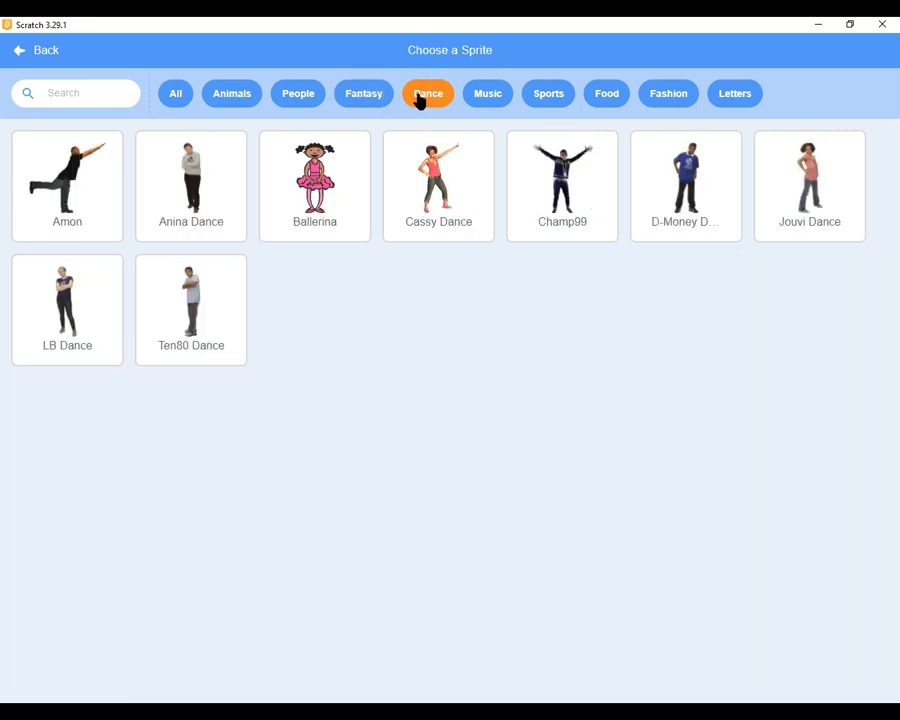
left_click(488, 94)
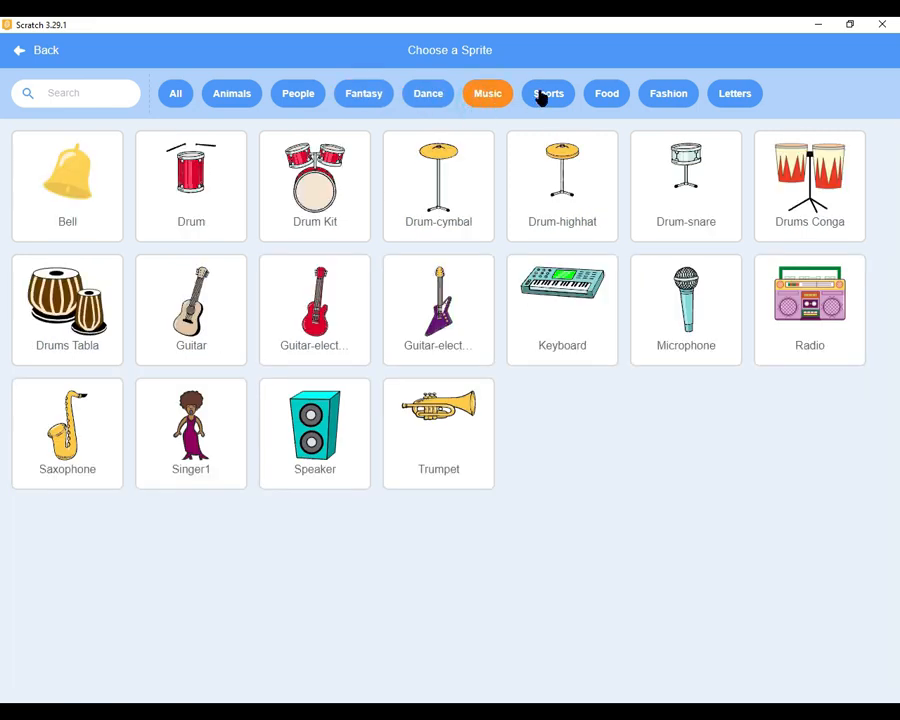
left_click(668, 94)
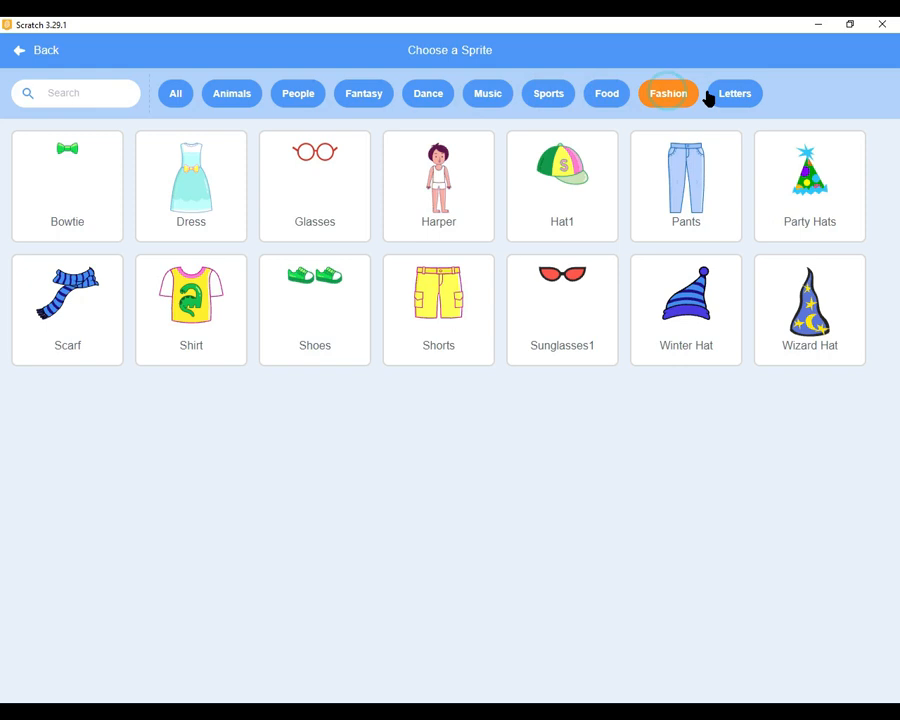
left_click(736, 94)
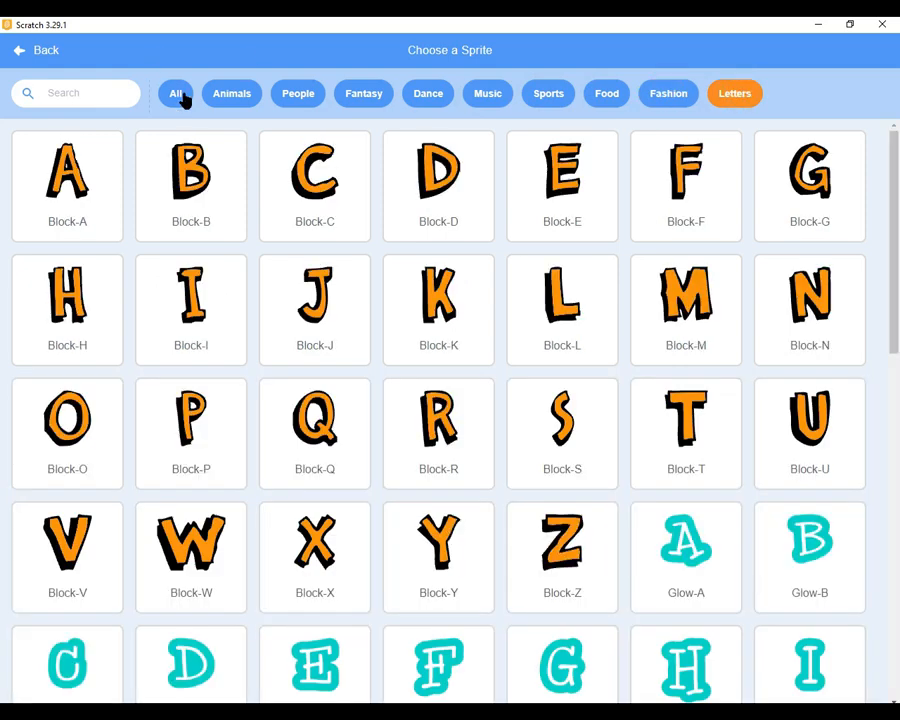
left_click(176, 94)
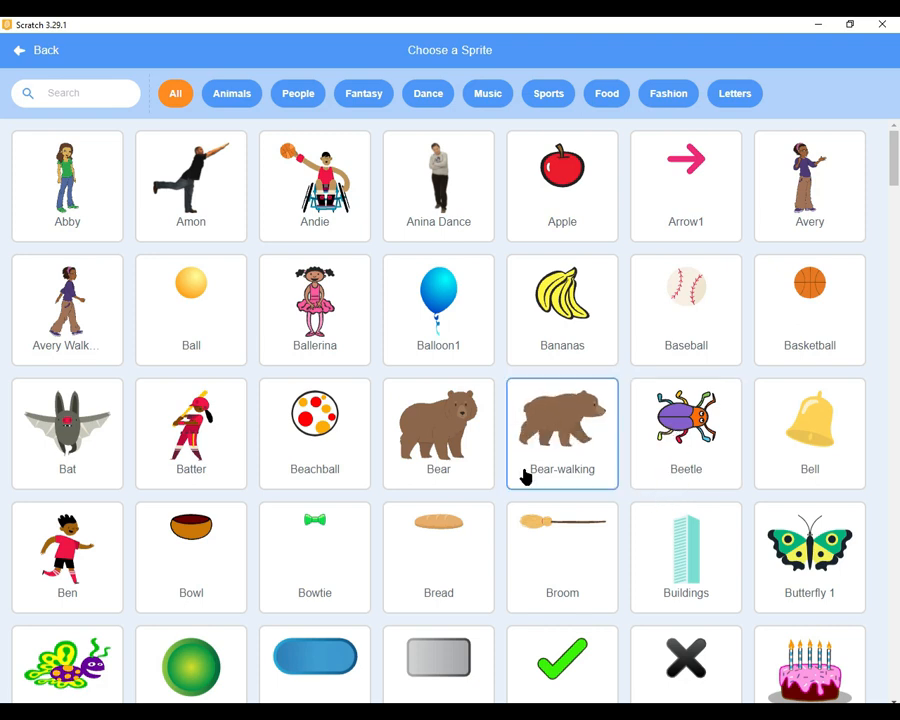
left_click(808, 556)
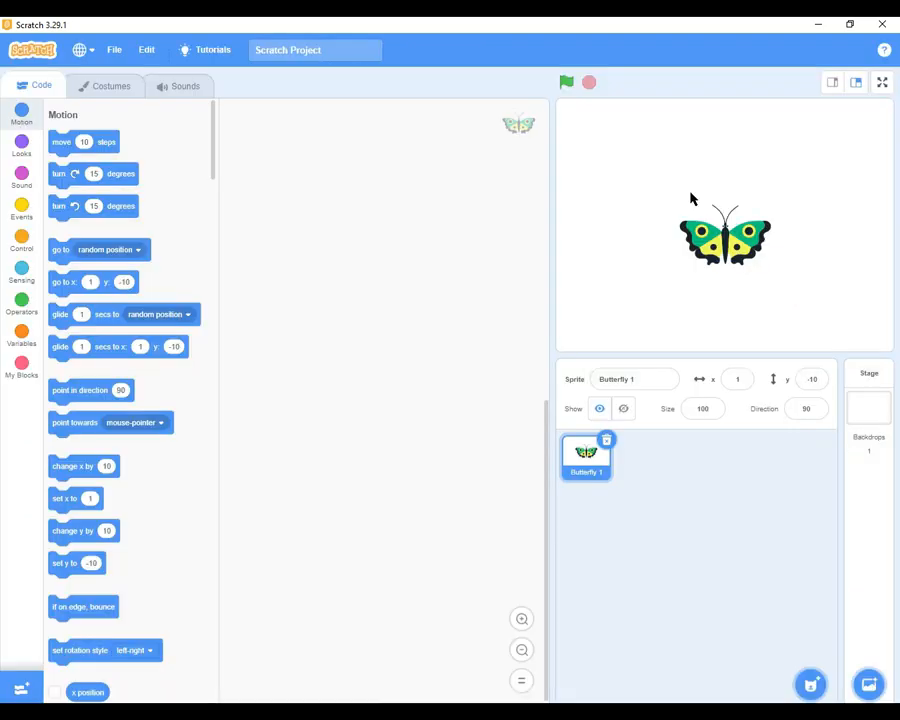
mouse_move(704, 248)
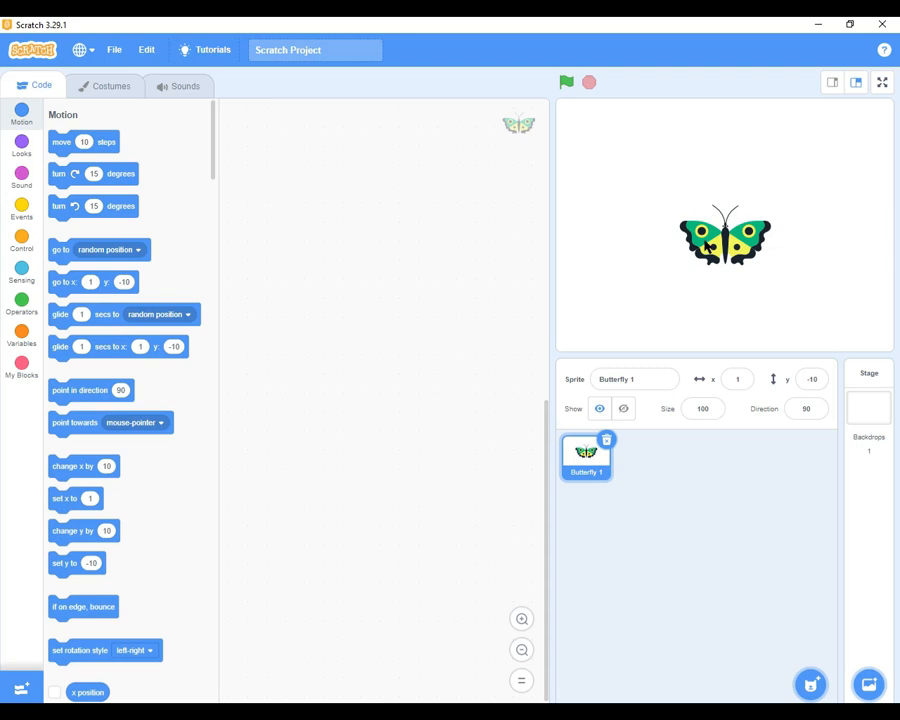
mouse_move(768, 272)
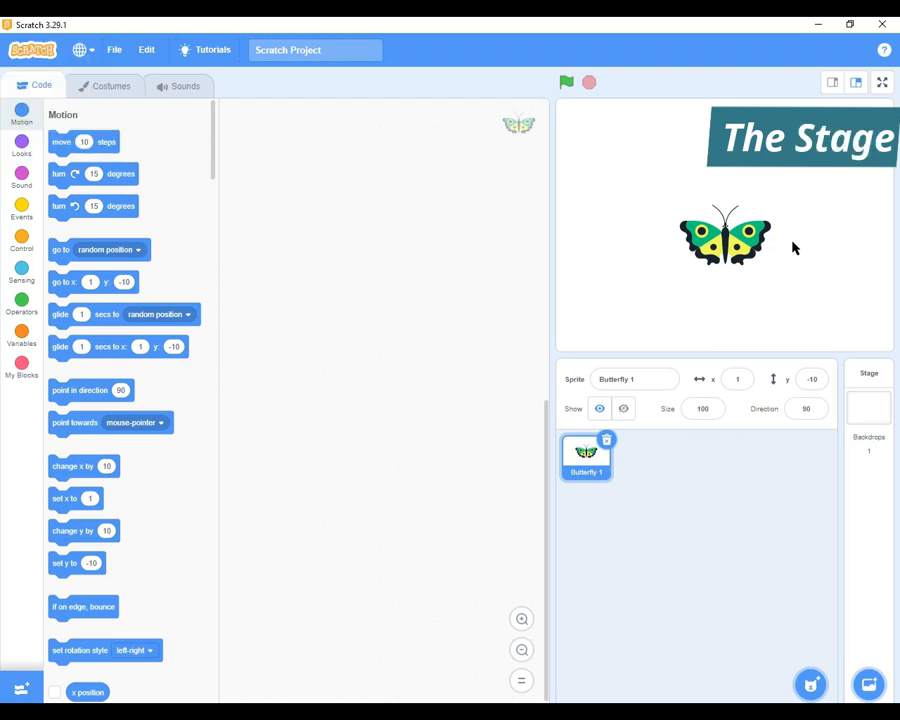
mouse_move(810, 288)
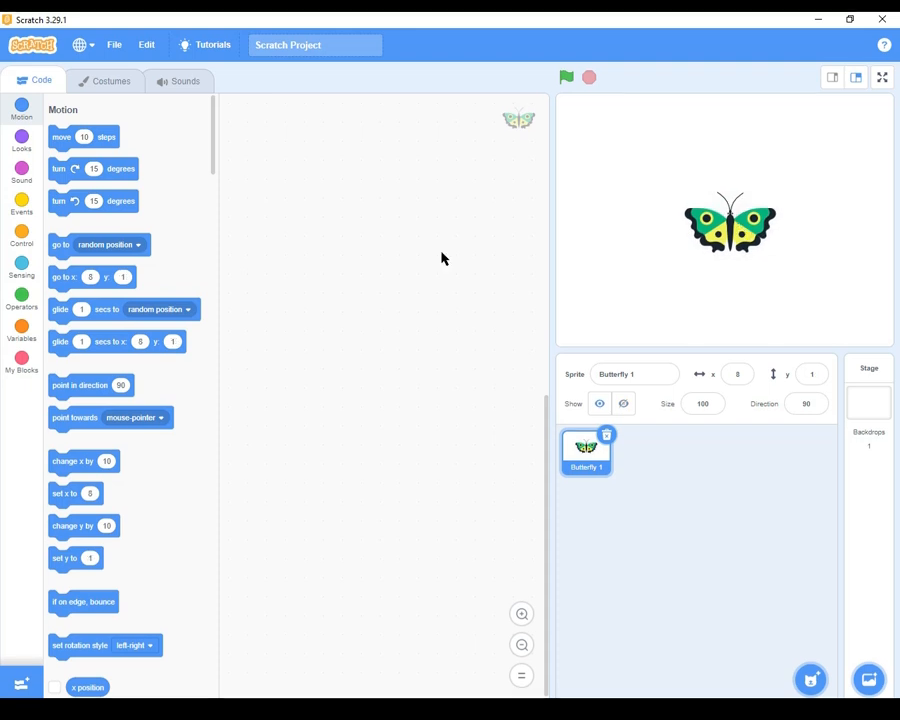
mouse_move(396, 312)
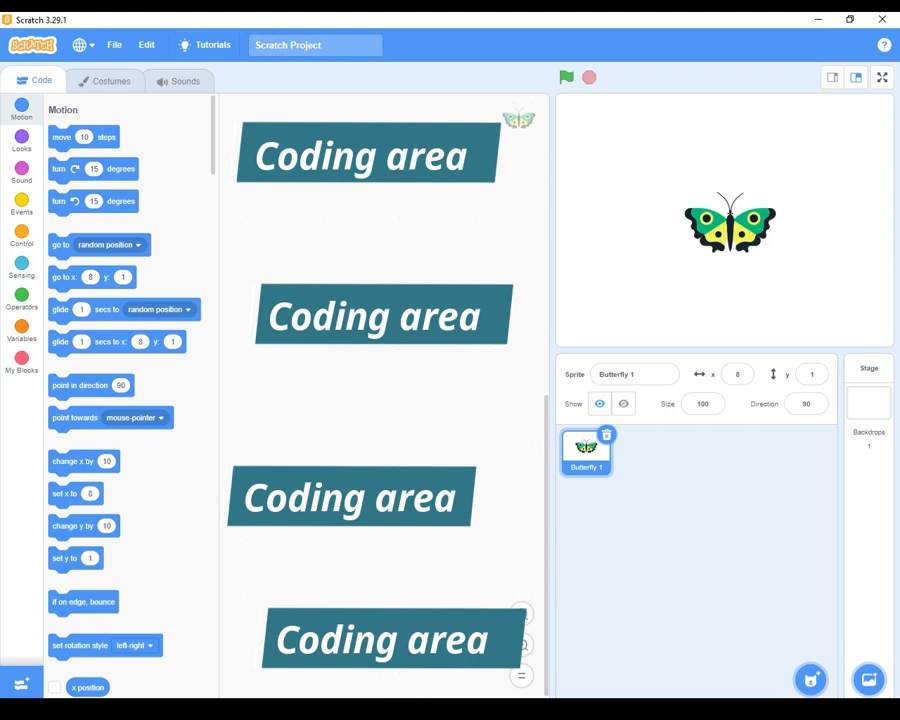
mouse_move(16, 212)
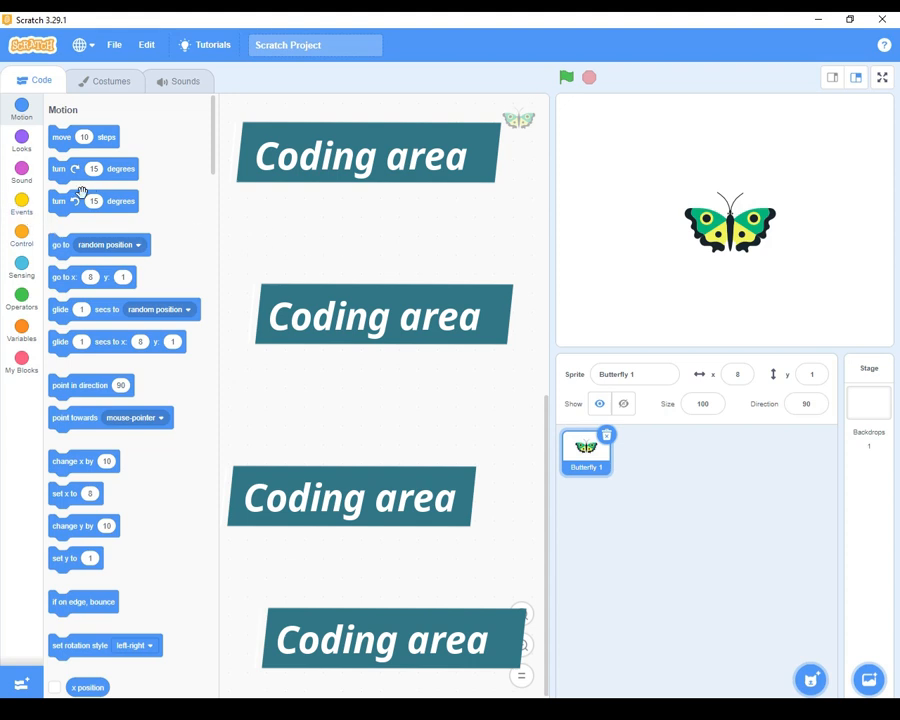
mouse_move(20, 206)
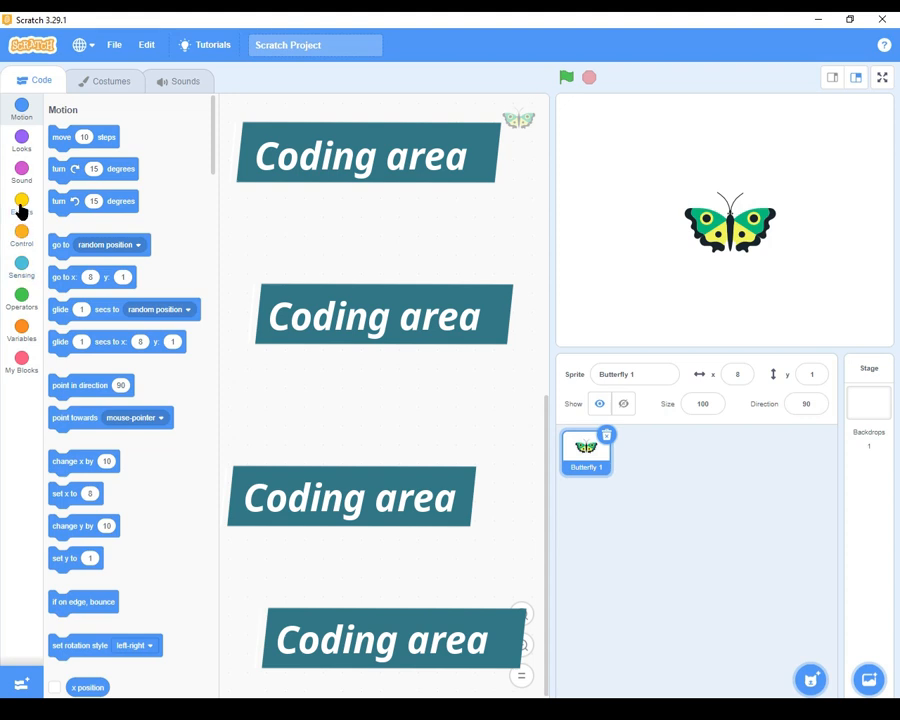
left_click(20, 204)
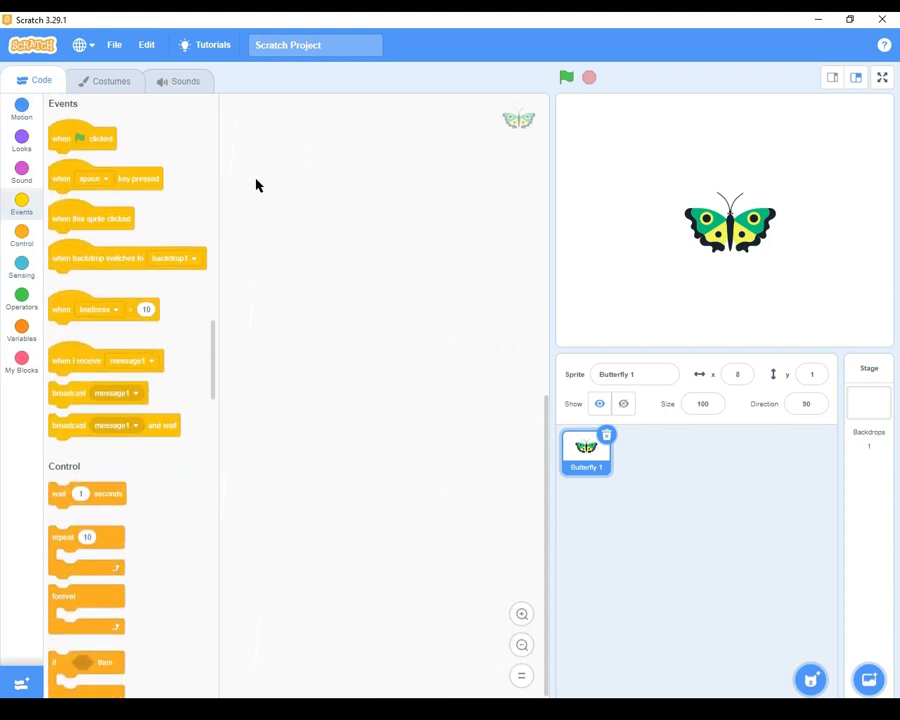
mouse_move(68, 136)
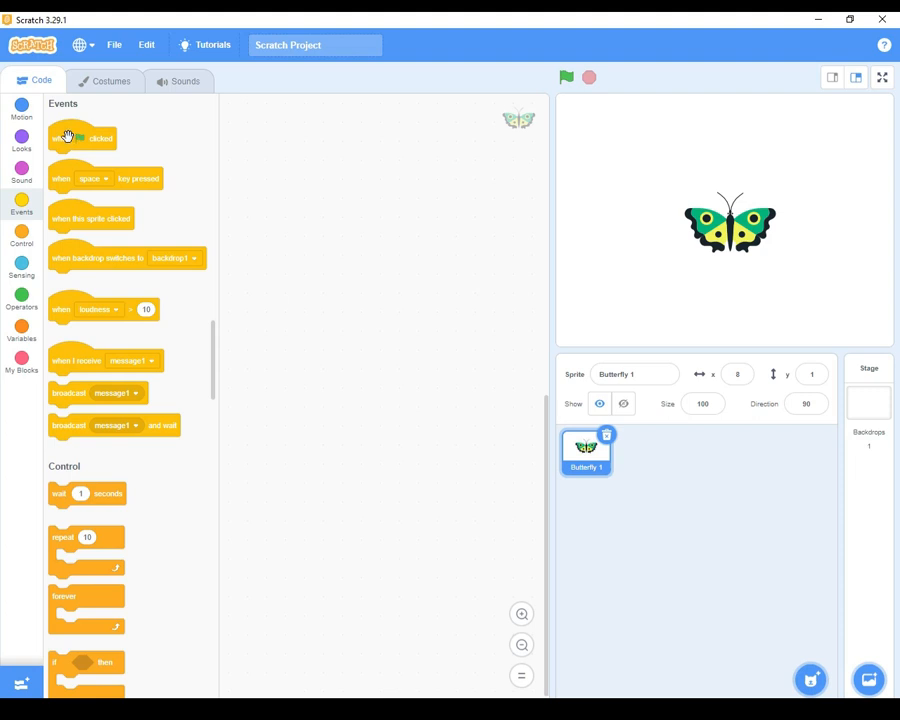
left_click_drag(84, 138, 360, 244)
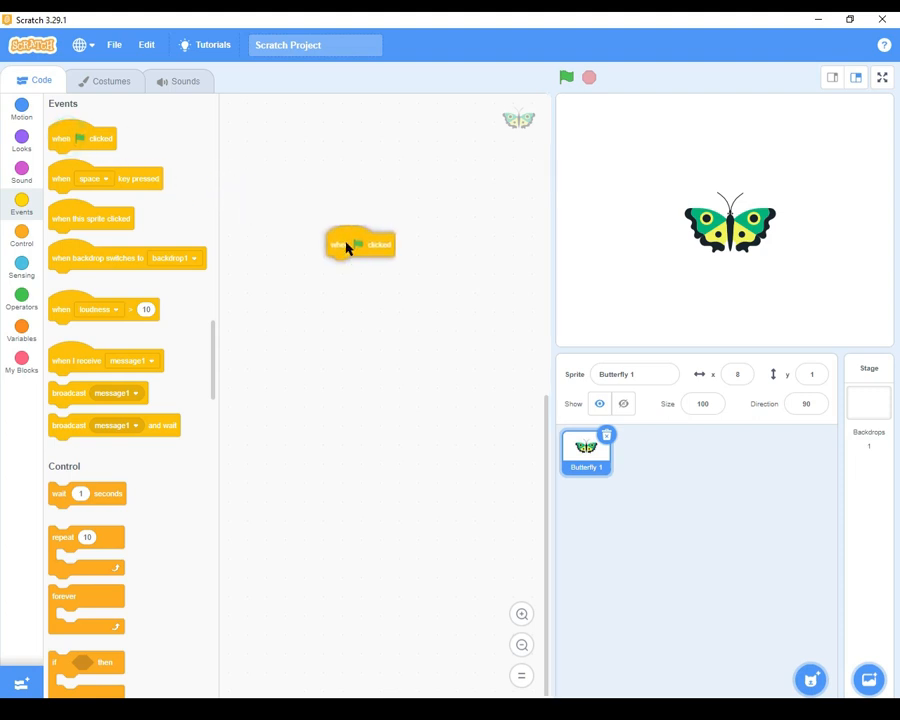
left_click_drag(350, 244, 360, 236)
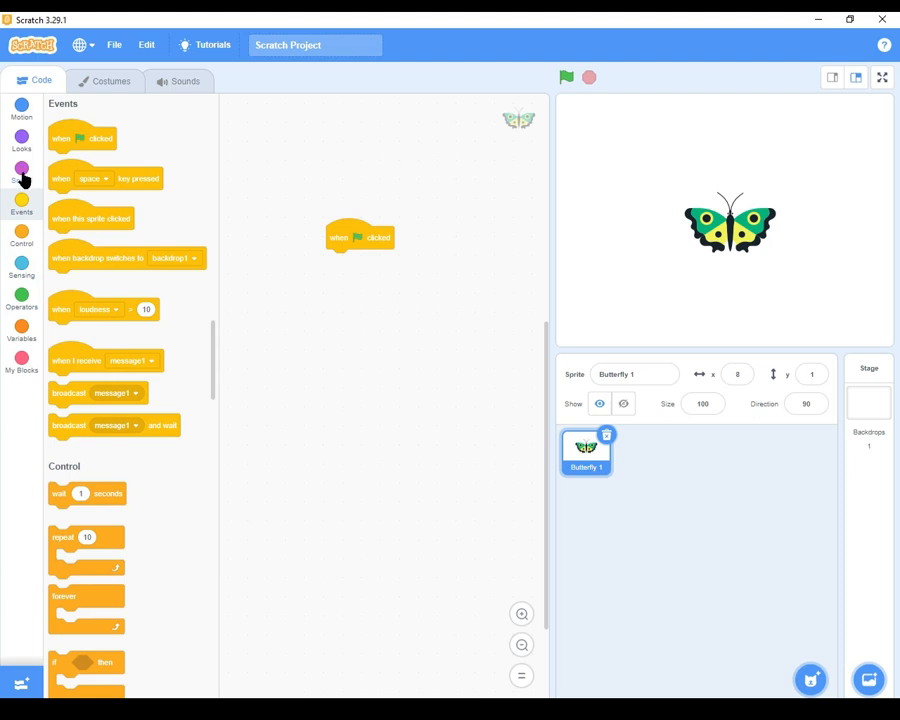
mouse_move(32, 524)
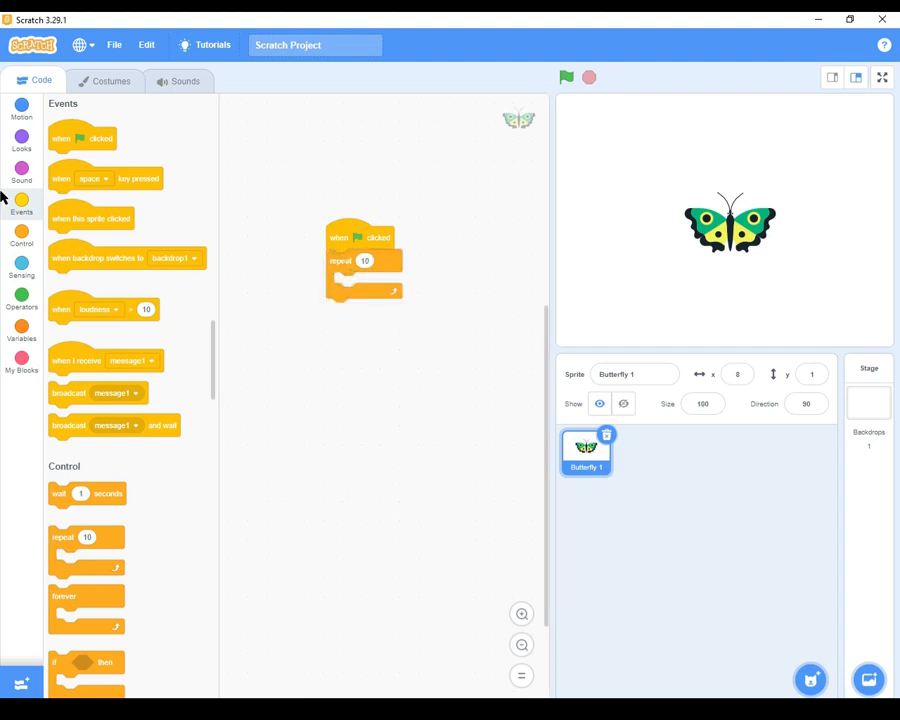
left_click(20, 140)
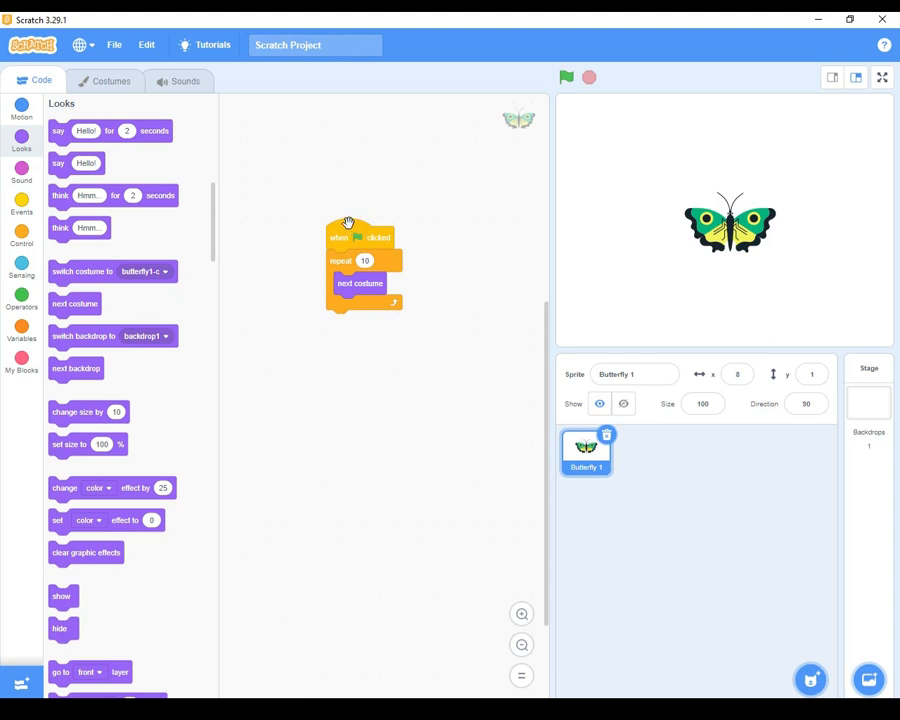
mouse_move(348, 216)
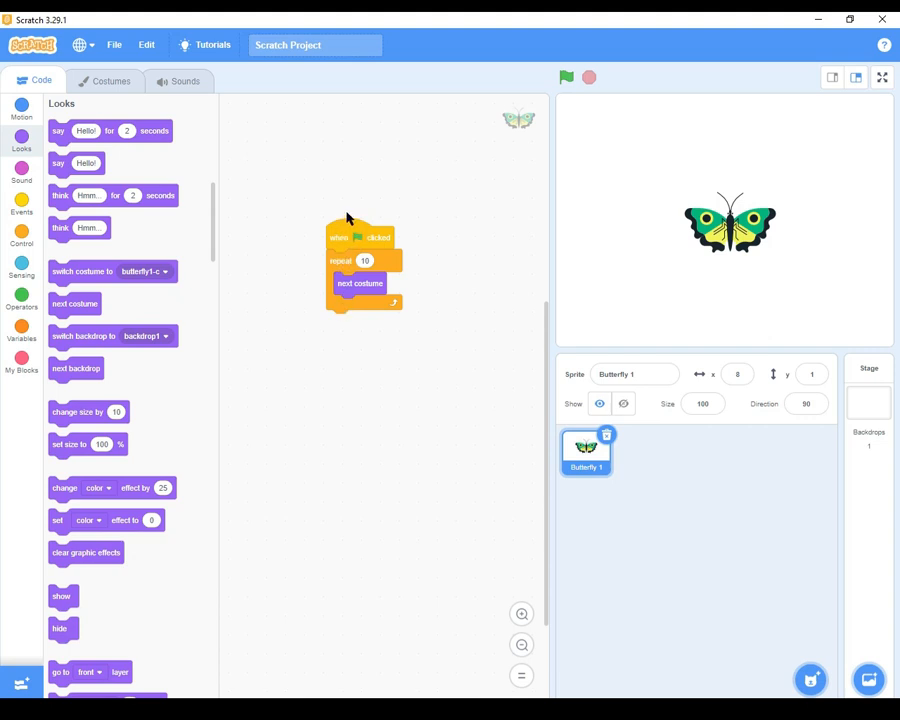
mouse_move(428, 358)
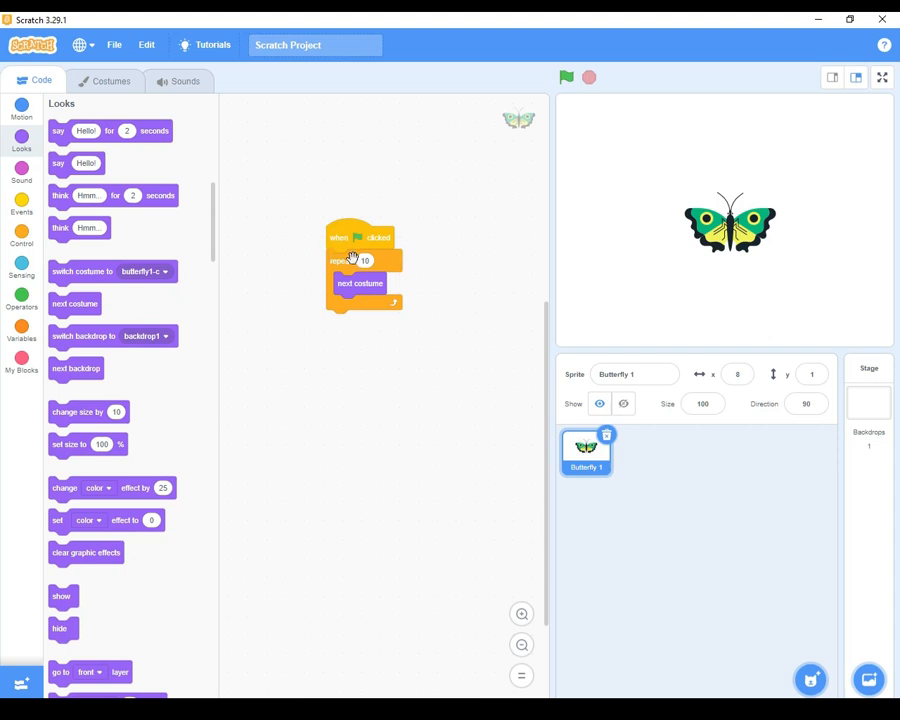
mouse_move(348, 236)
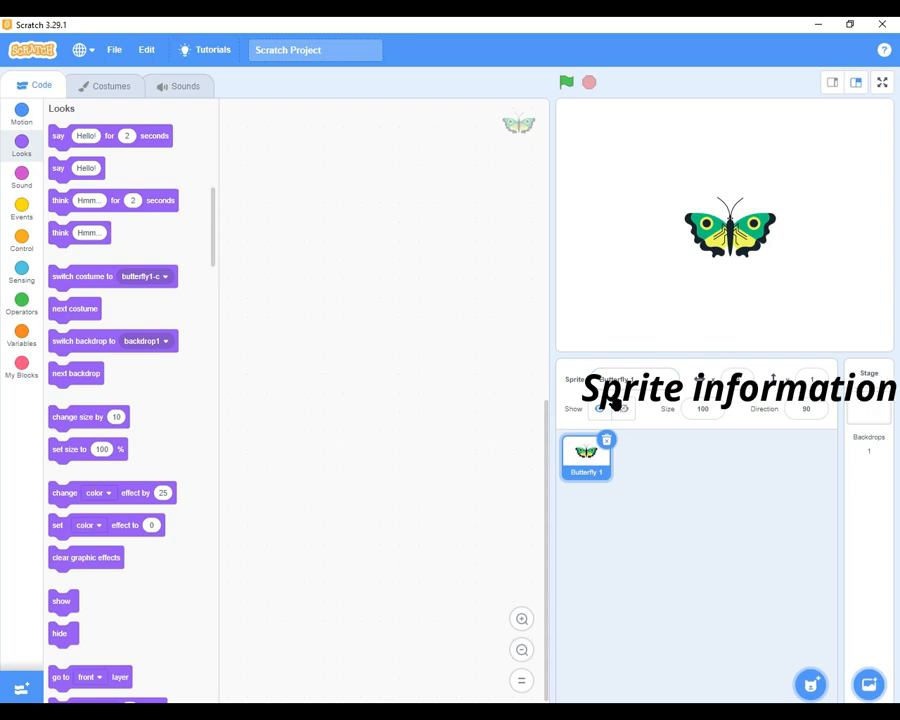
mouse_move(688, 390)
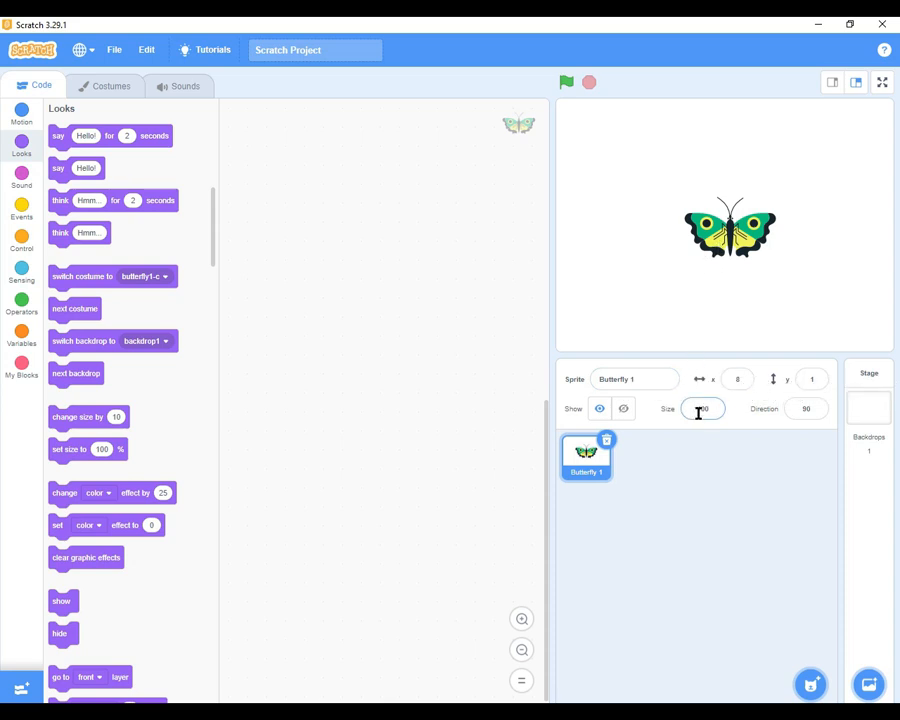
Set the Butterfly sprite's Size field to 200.
left_click(702, 408)
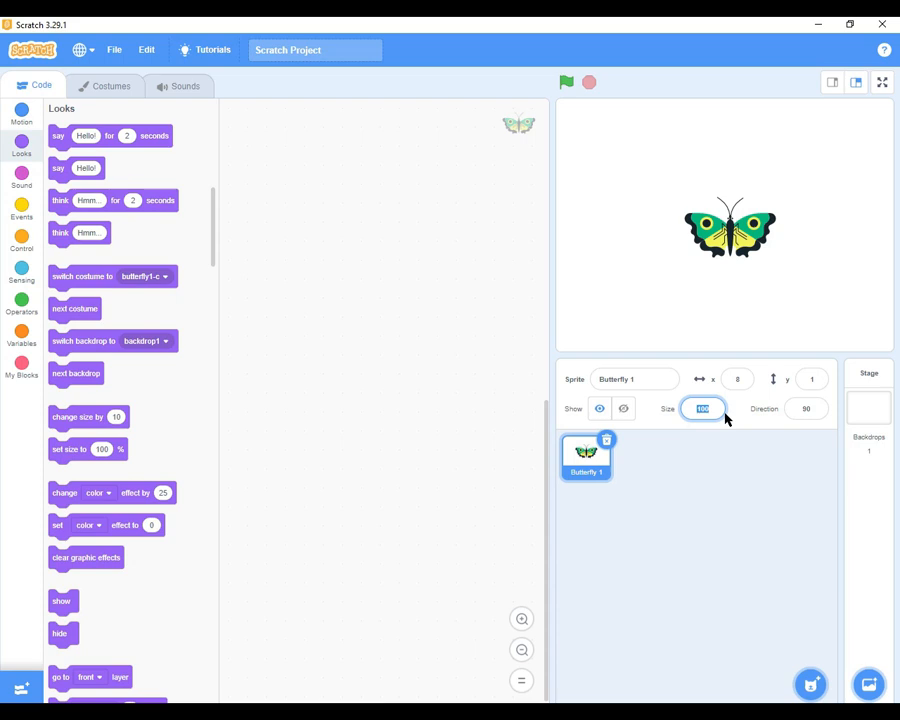
mouse_move(718, 412)
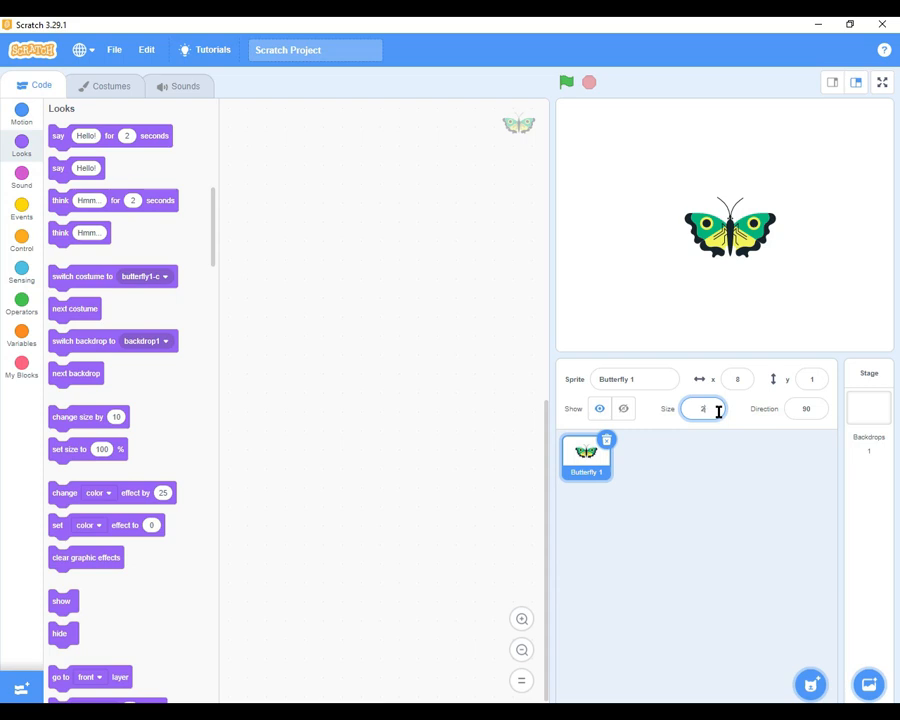
type("200")
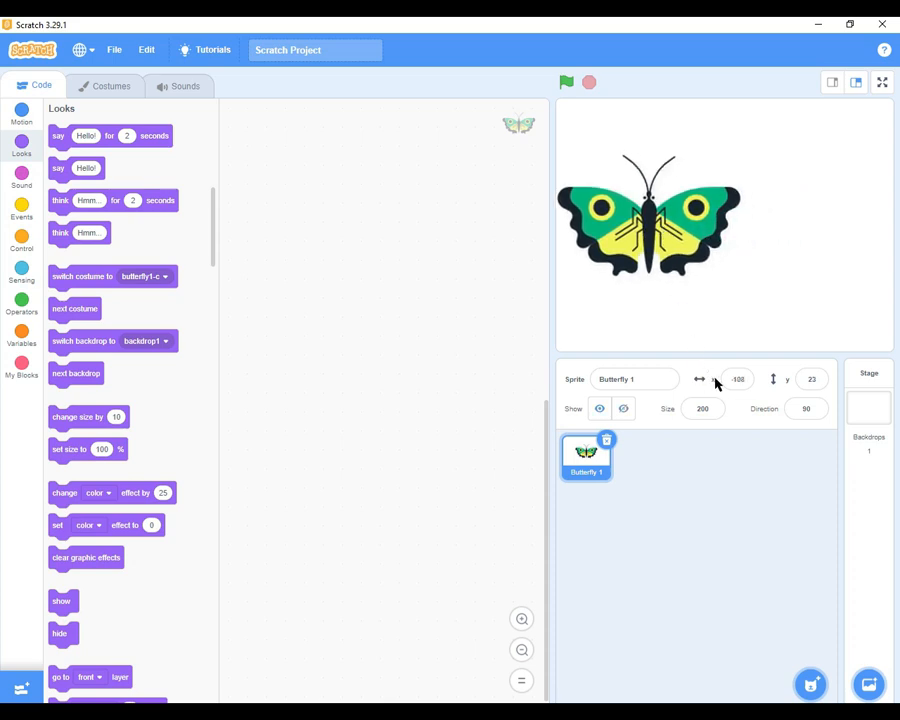
left_click(736, 378)
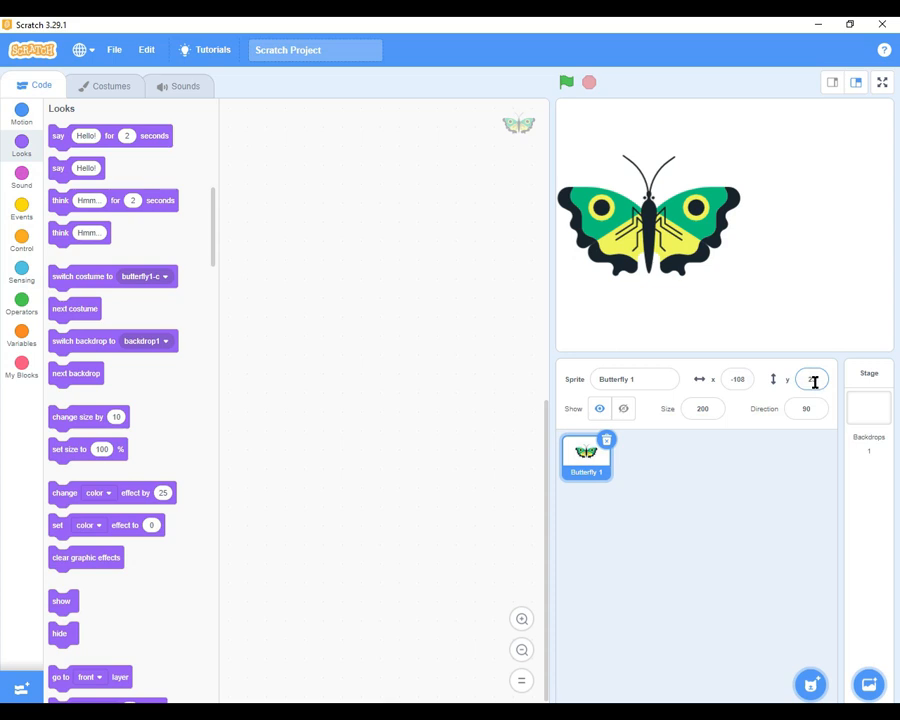
left_click(812, 380)
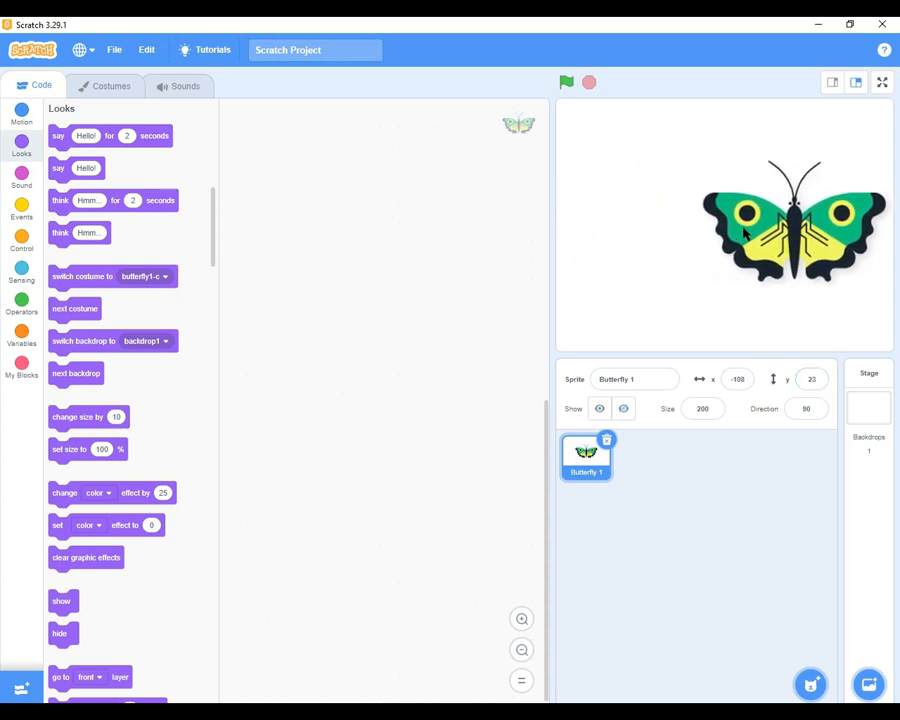
left_click_drag(796, 220, 810, 220)
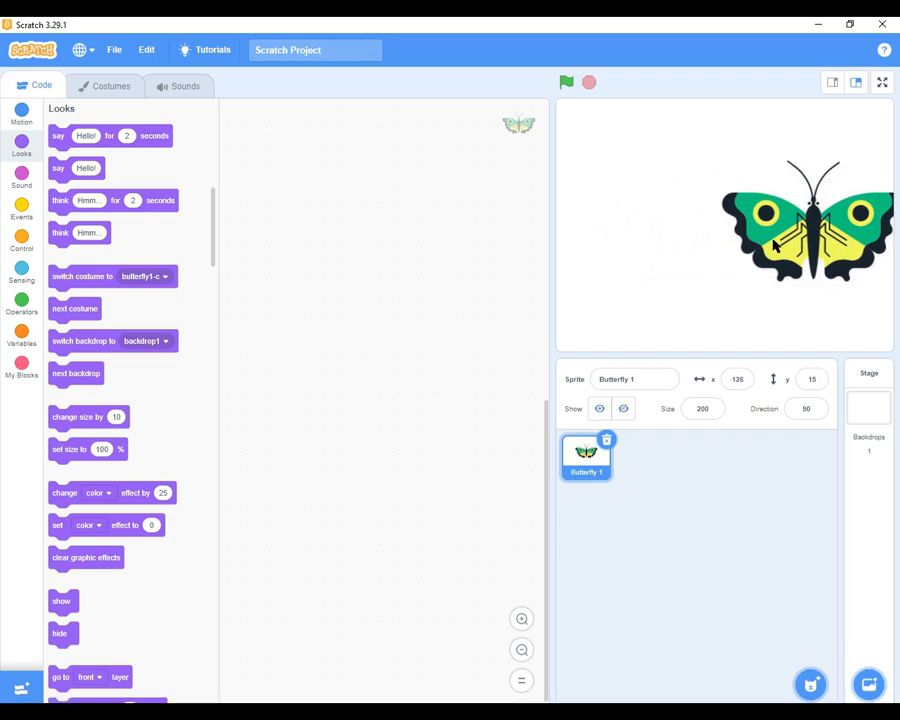
left_click_drag(808, 224, 722, 220)
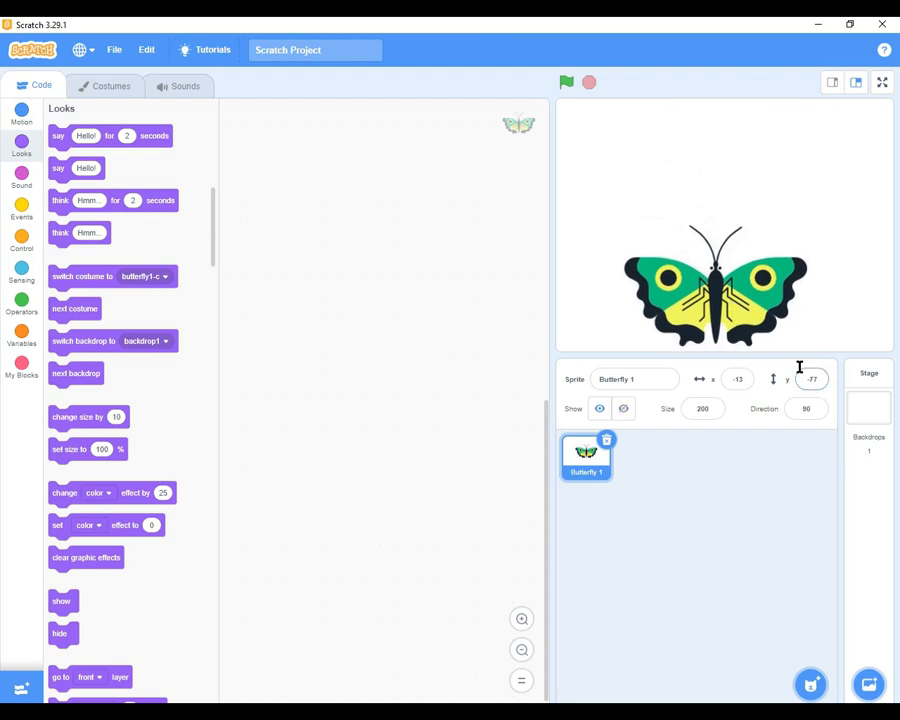
left_click_drag(716, 284, 712, 204)
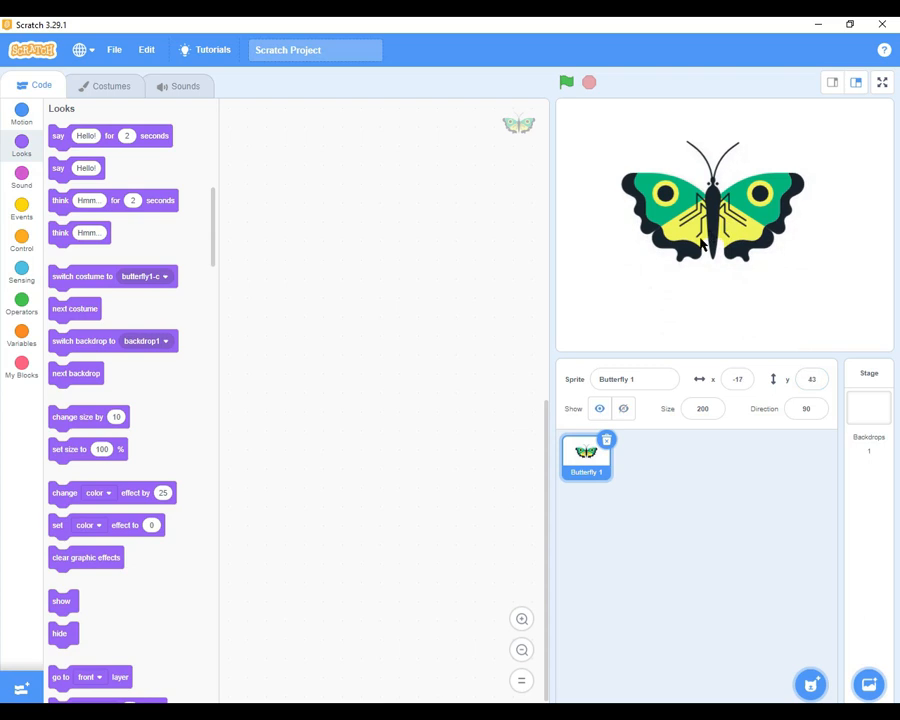
left_click(736, 378)
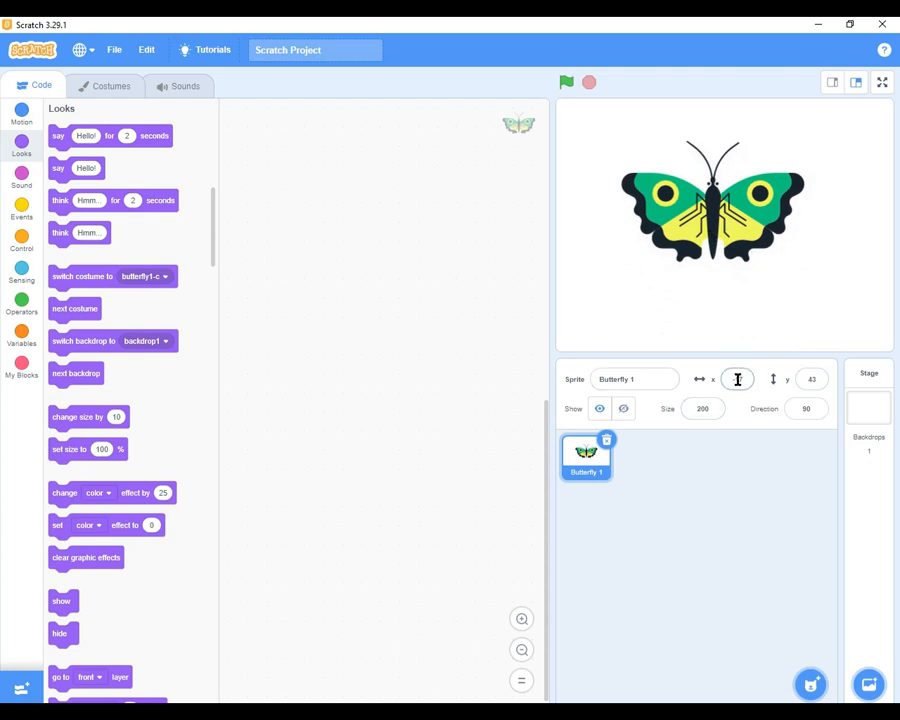
left_click(812, 380)
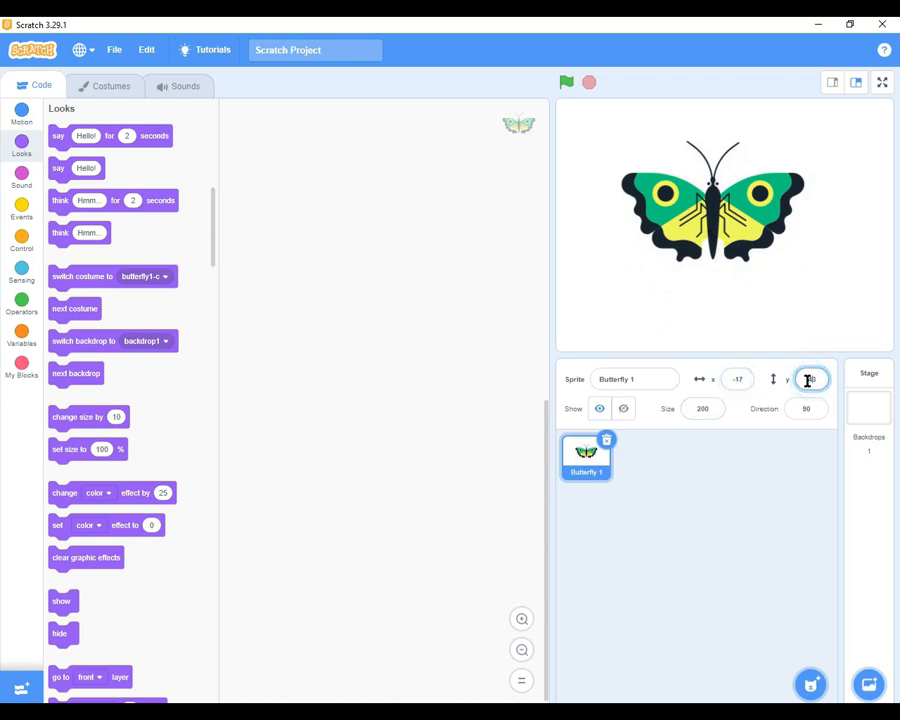
left_click(806, 380)
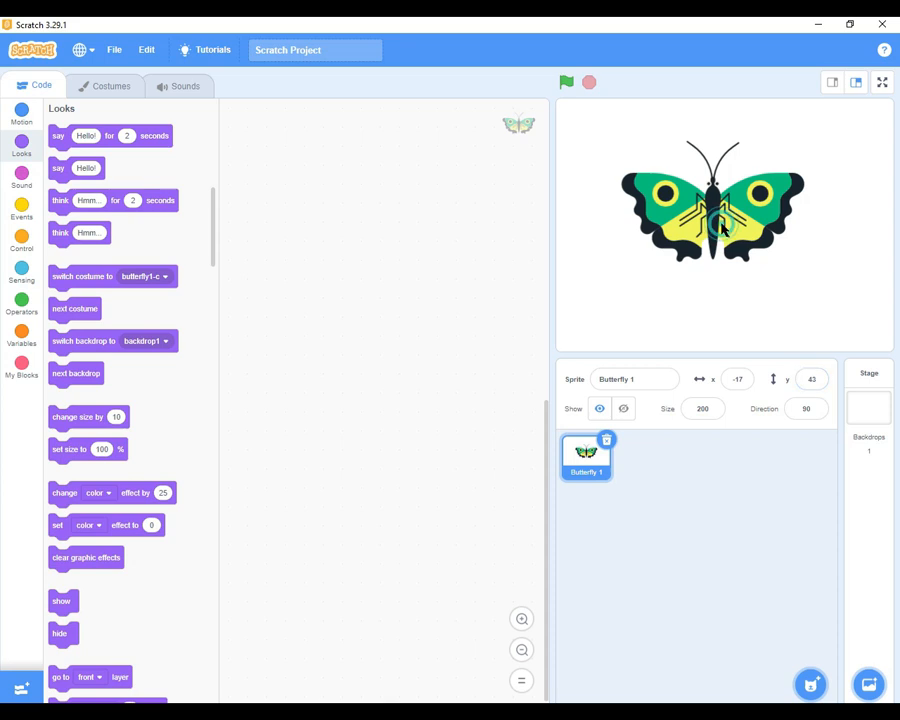
left_click(806, 408)
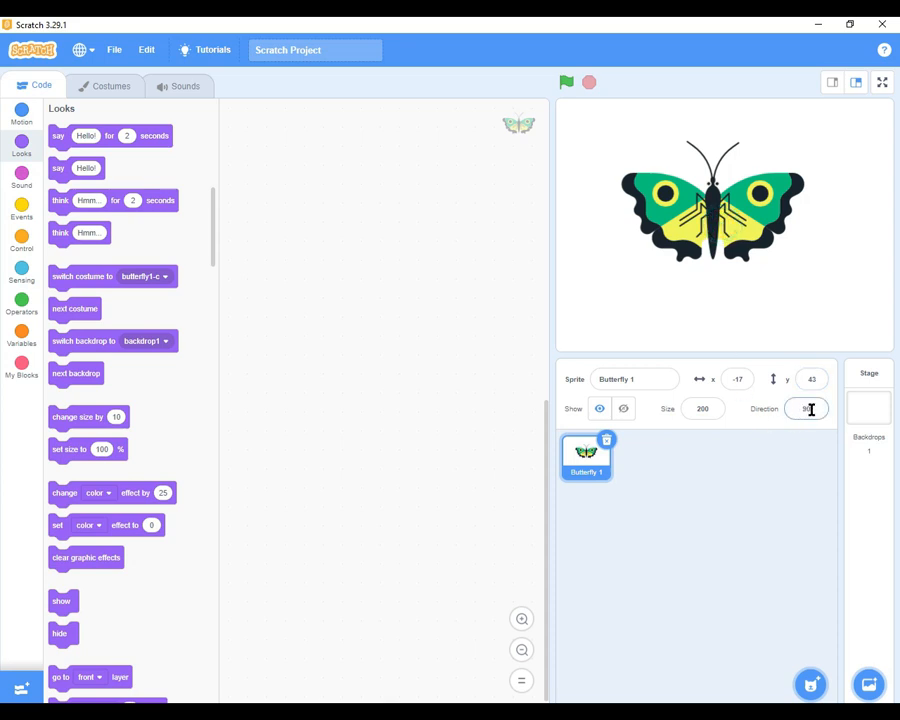
left_click(808, 408)
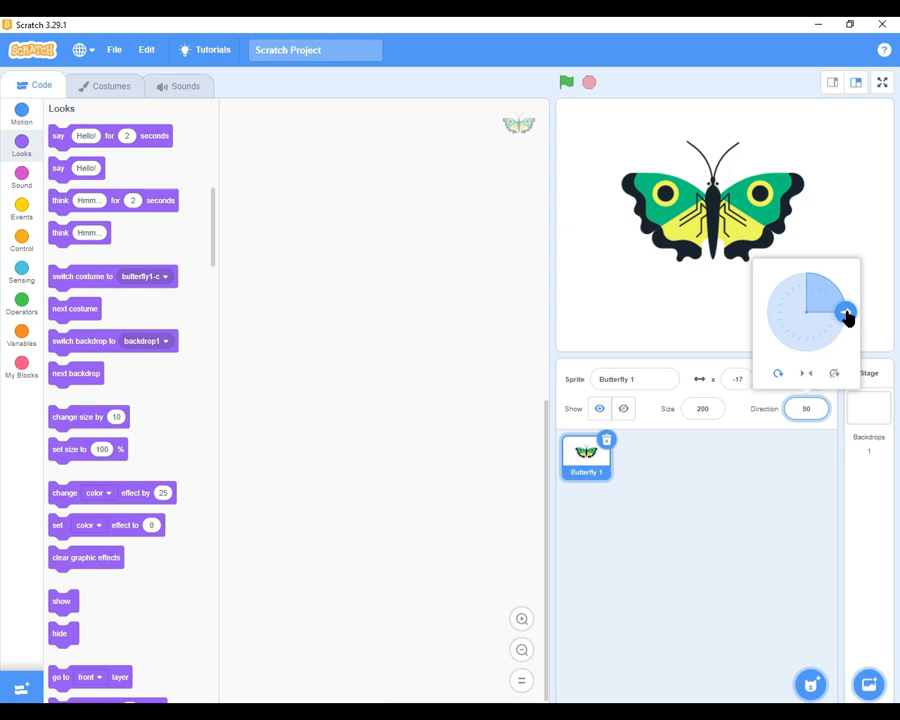
left_click_drag(848, 316, 836, 336)
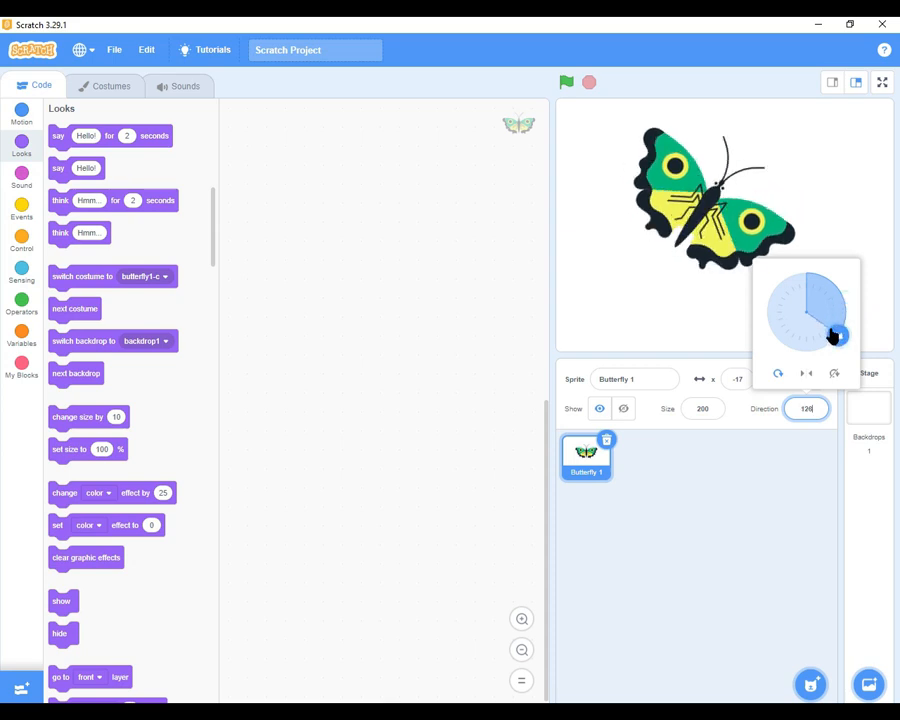
left_click_drag(838, 336, 804, 350)
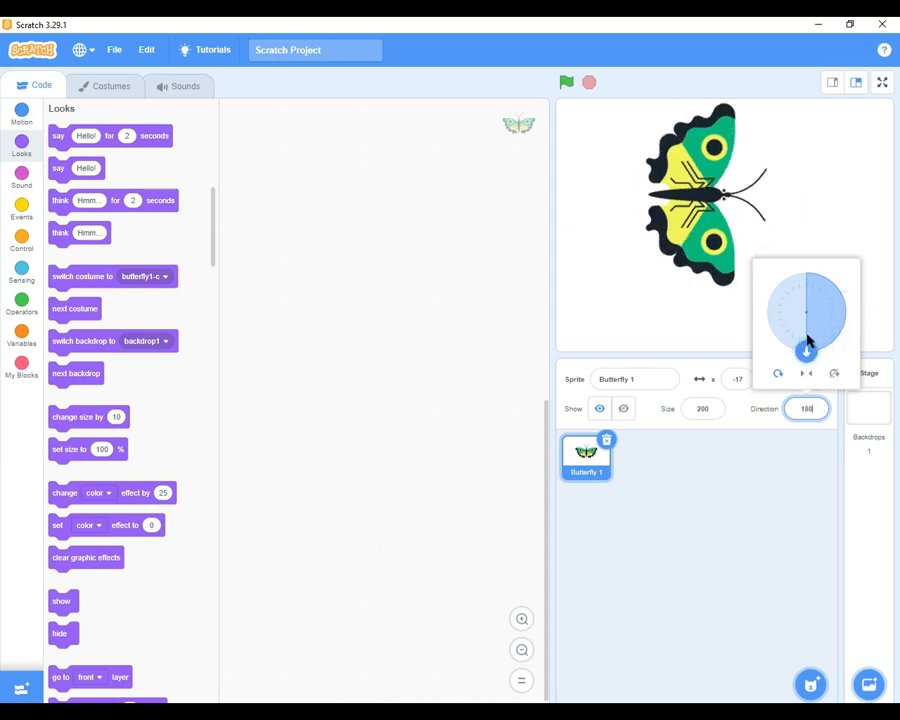
left_click_drag(806, 350, 790, 344)
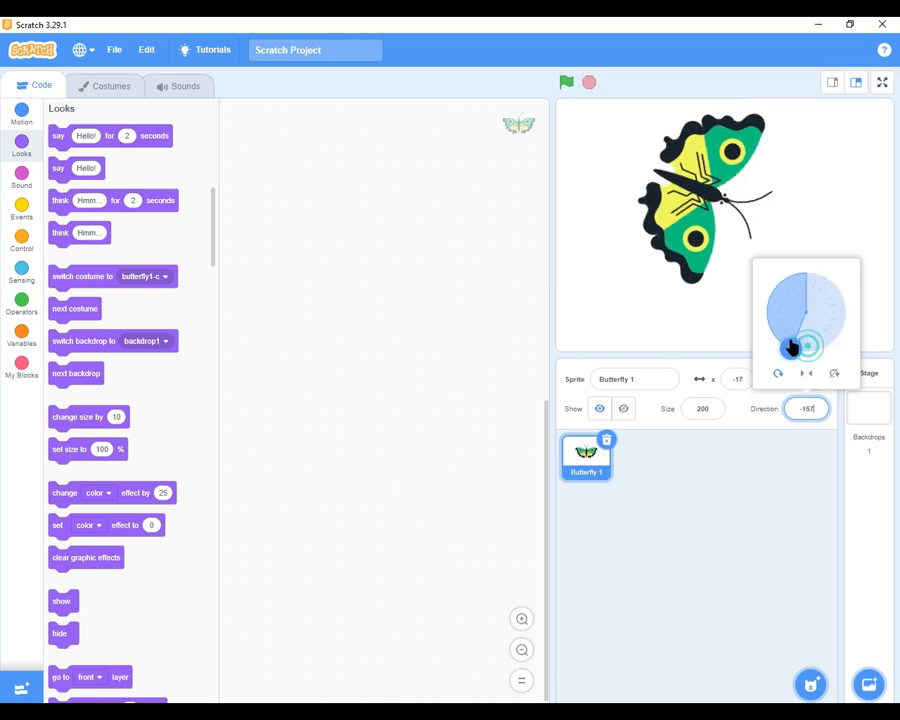
left_click_drag(804, 344, 770, 318)
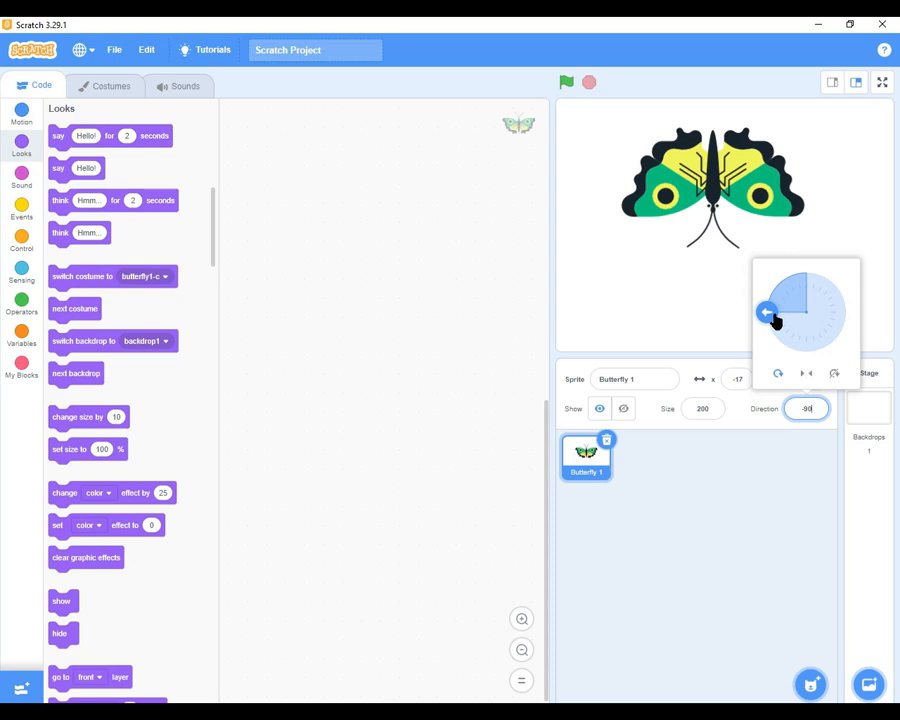
left_click_drag(764, 316, 788, 278)
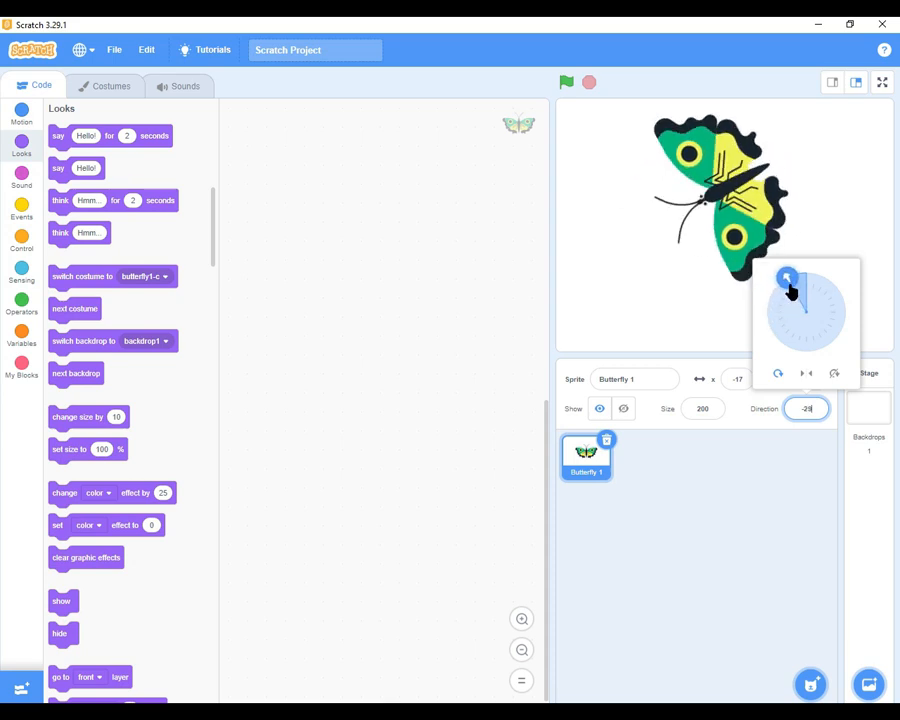
left_click_drag(788, 278, 804, 274)
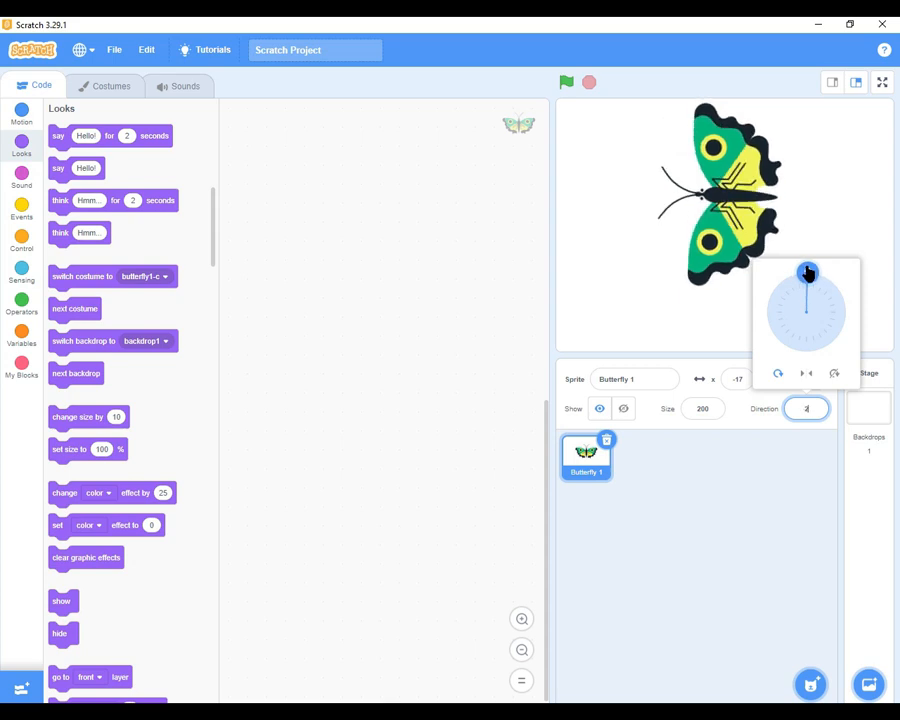
left_click_drag(808, 272, 822, 276)
type("90")
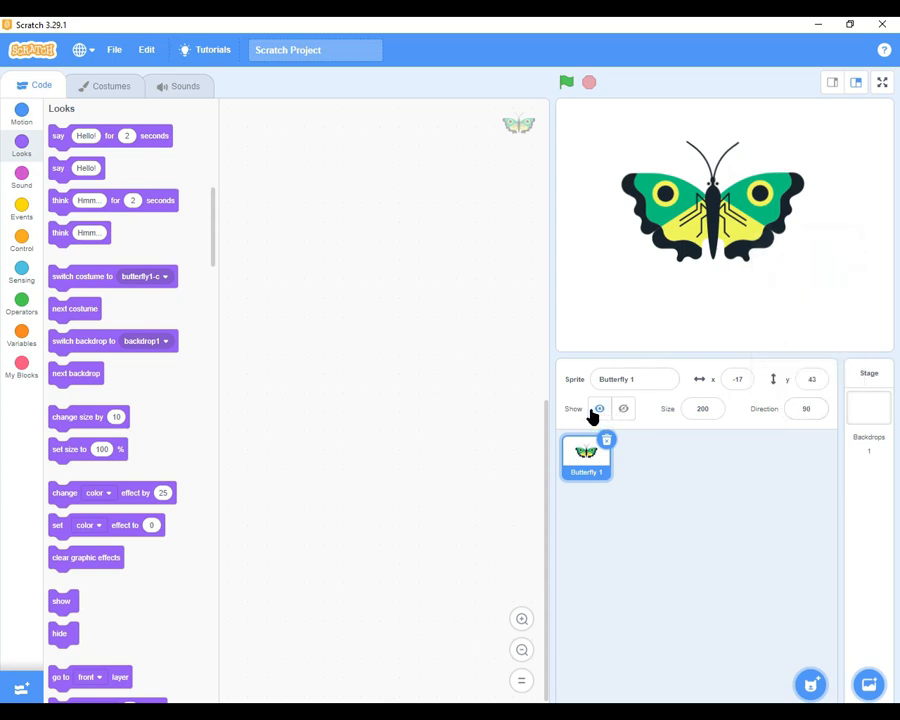
Hide Butterfly 1, show it again, and start editing its sprite name.
left_click(624, 408)
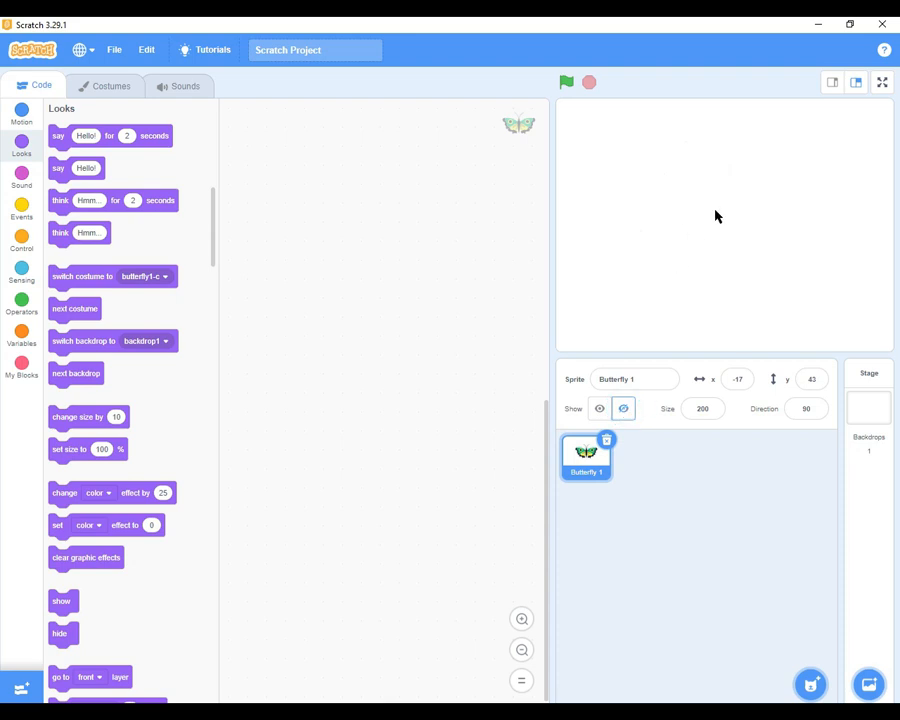
left_click(598, 408)
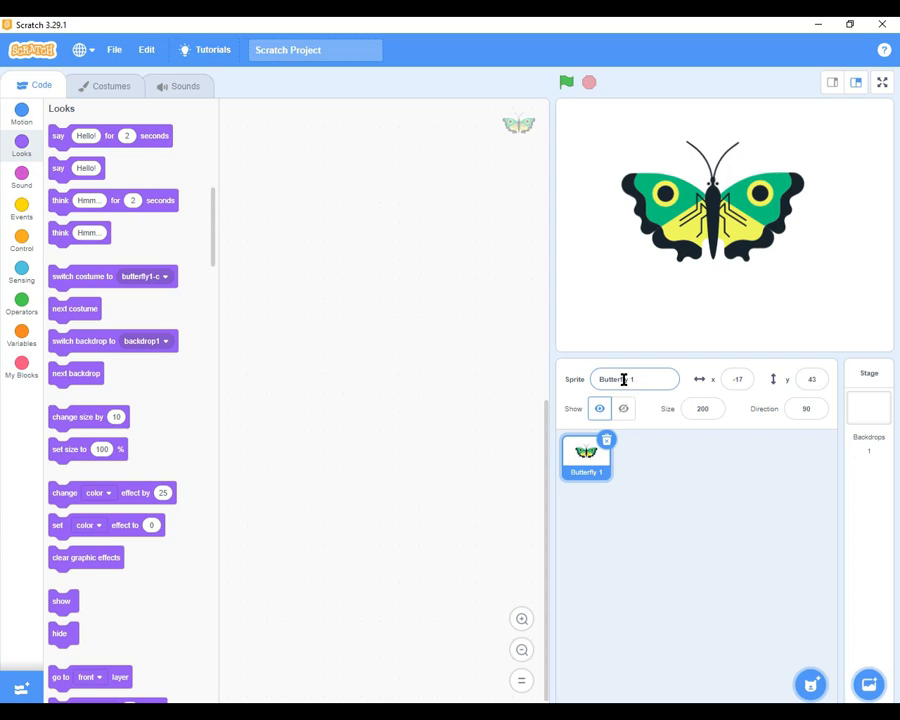
left_click(636, 380)
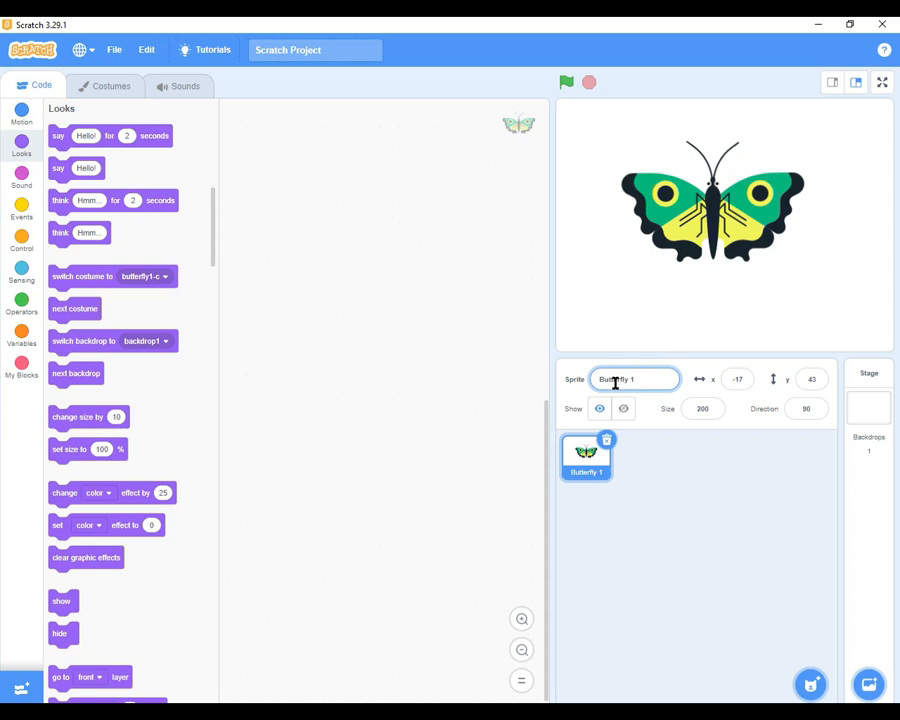
mouse_move(588, 352)
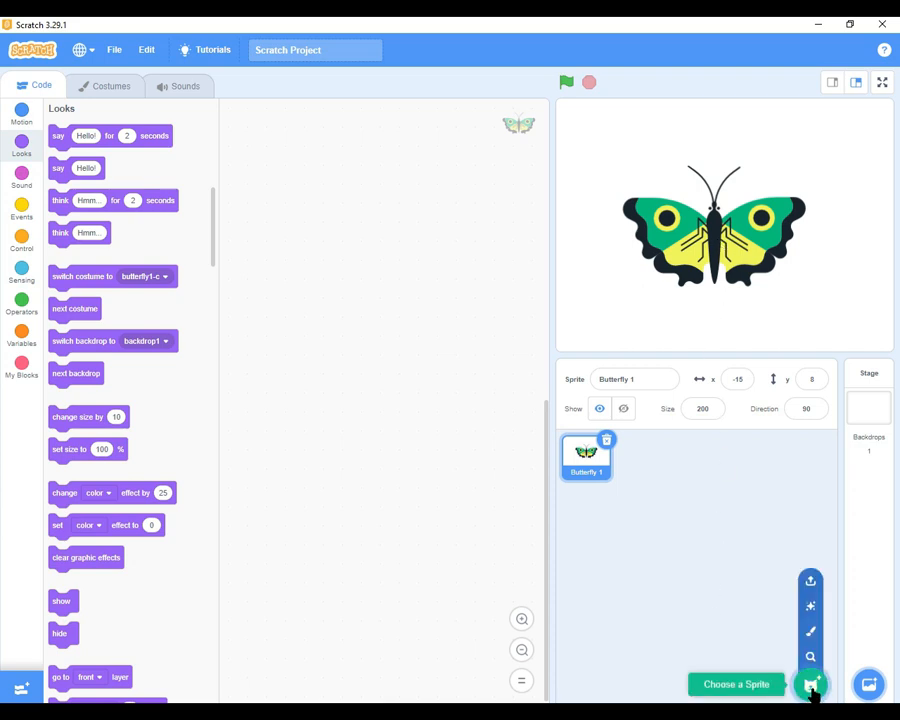
Add the Batter sprite from the library, then select Butterfly 1 and delete it.
left_click(810, 684)
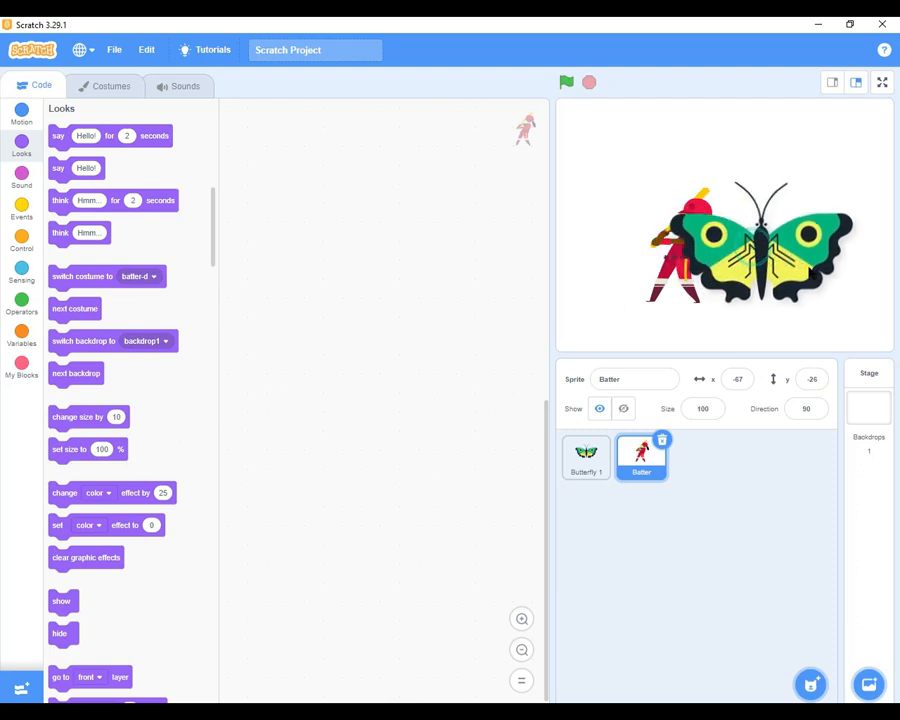
left_click(586, 456)
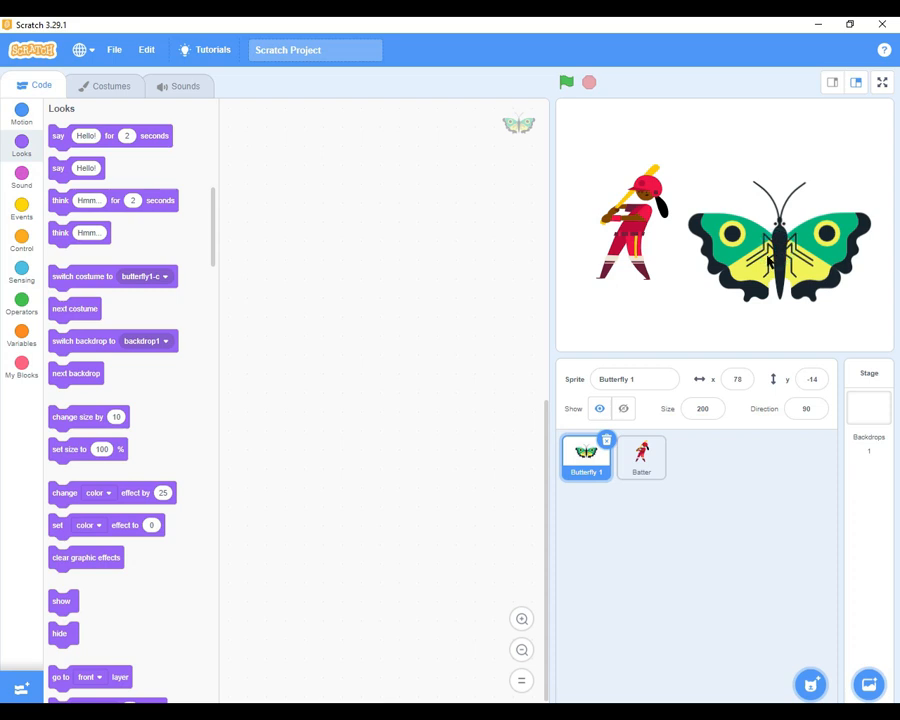
mouse_move(848, 178)
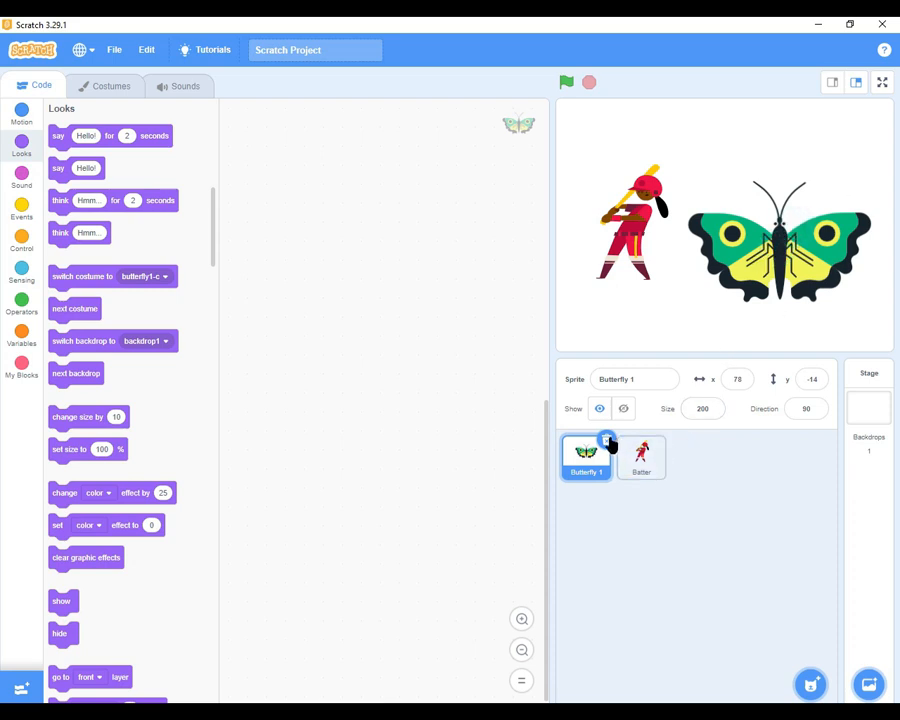
left_click(640, 456)
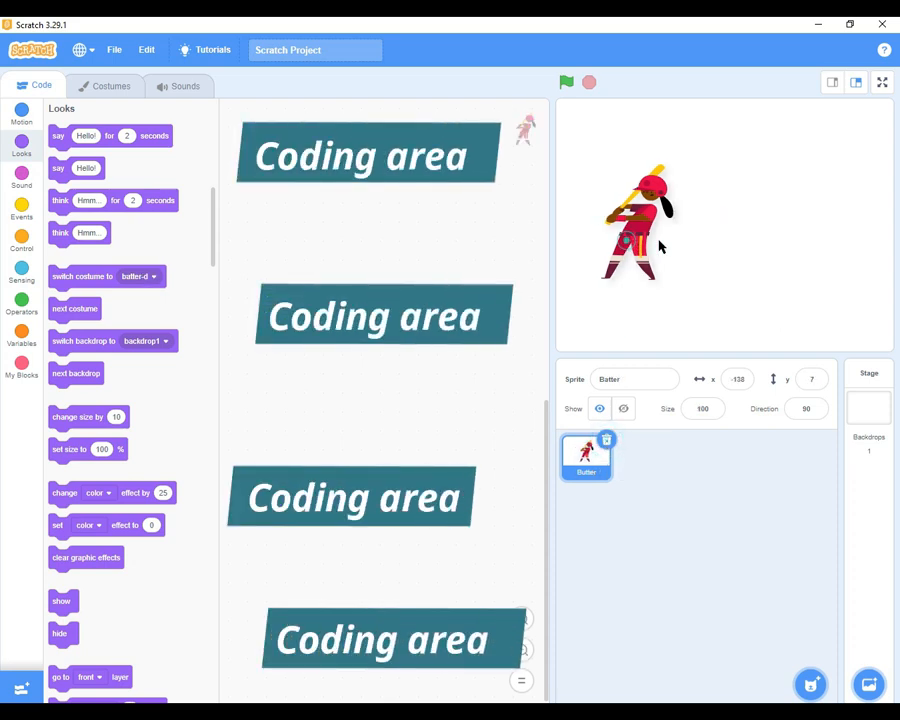
Drag the Batter to the stage centre and display the Sensing block category.
left_click_drag(640, 224, 700, 224)
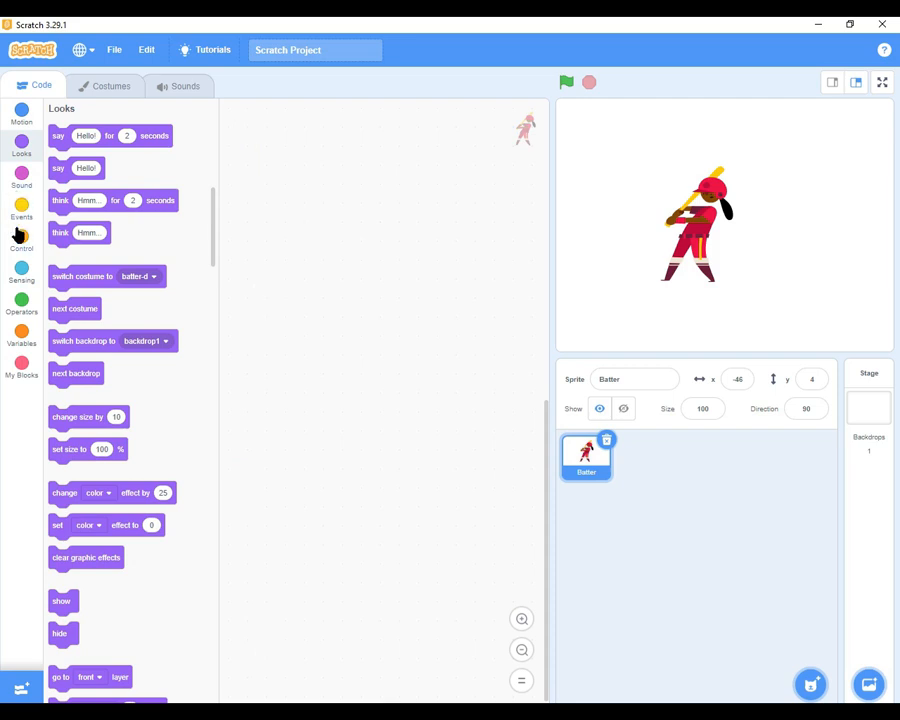
left_click(20, 276)
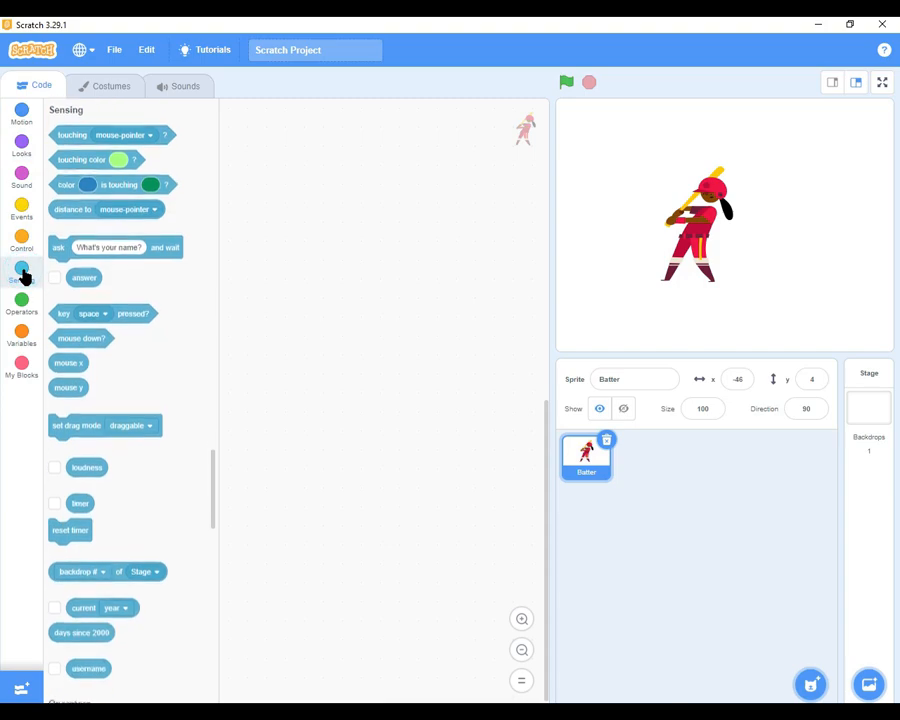